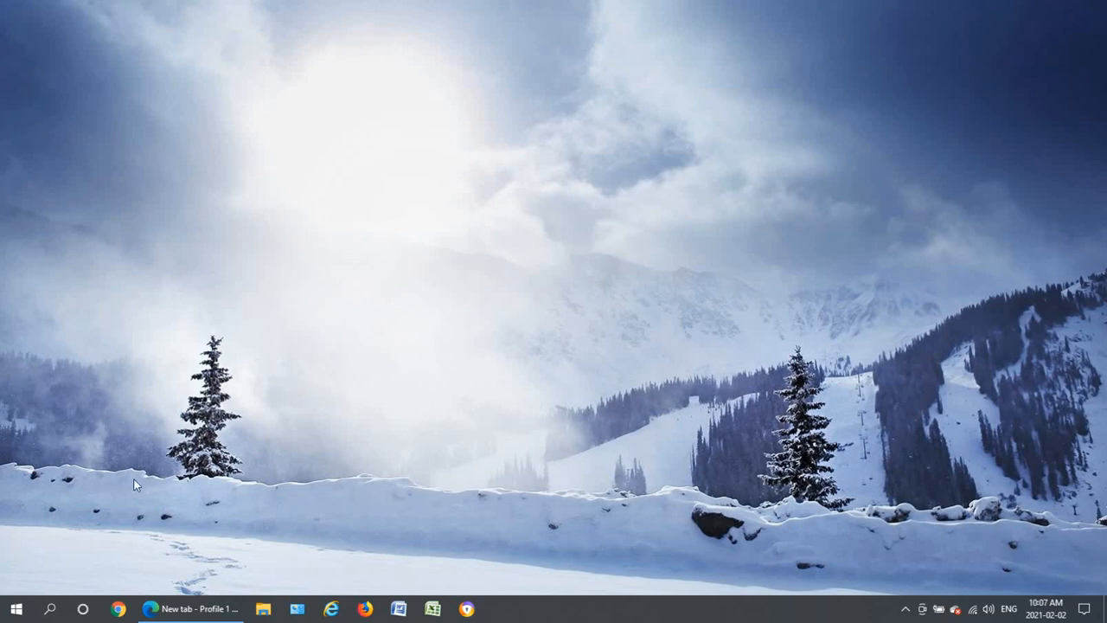
{"action": "mouse_move", "coordinate": [11, 612]}
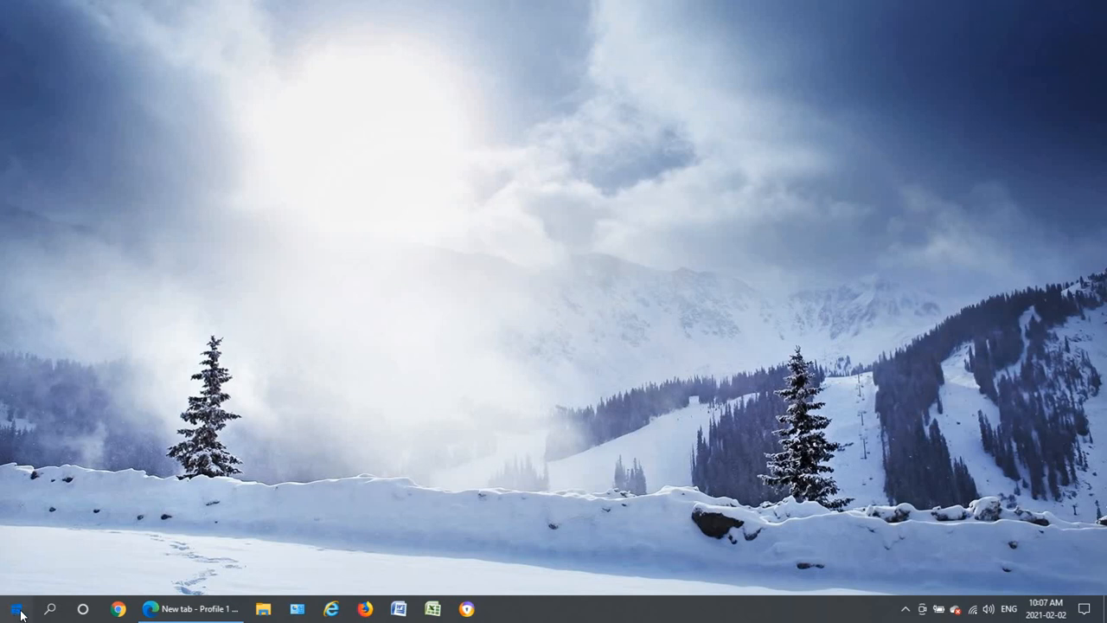
Search the Start menu for "control" so Control Panel appears as best match
{"action": "left_click", "coordinate": [11, 609]}
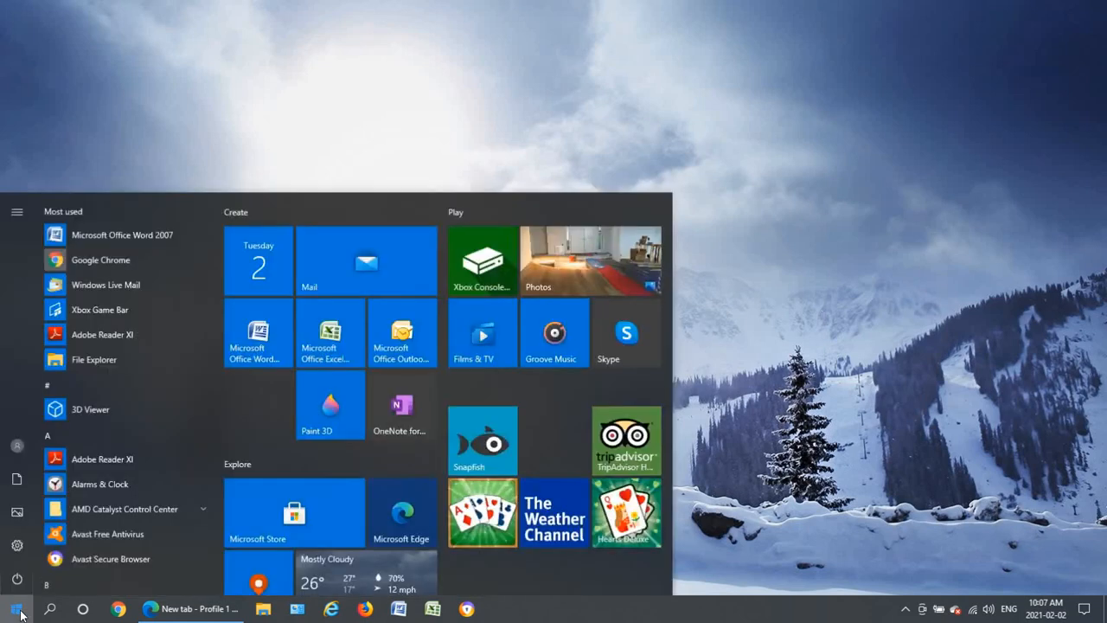
{"action": "type", "text": "control"}
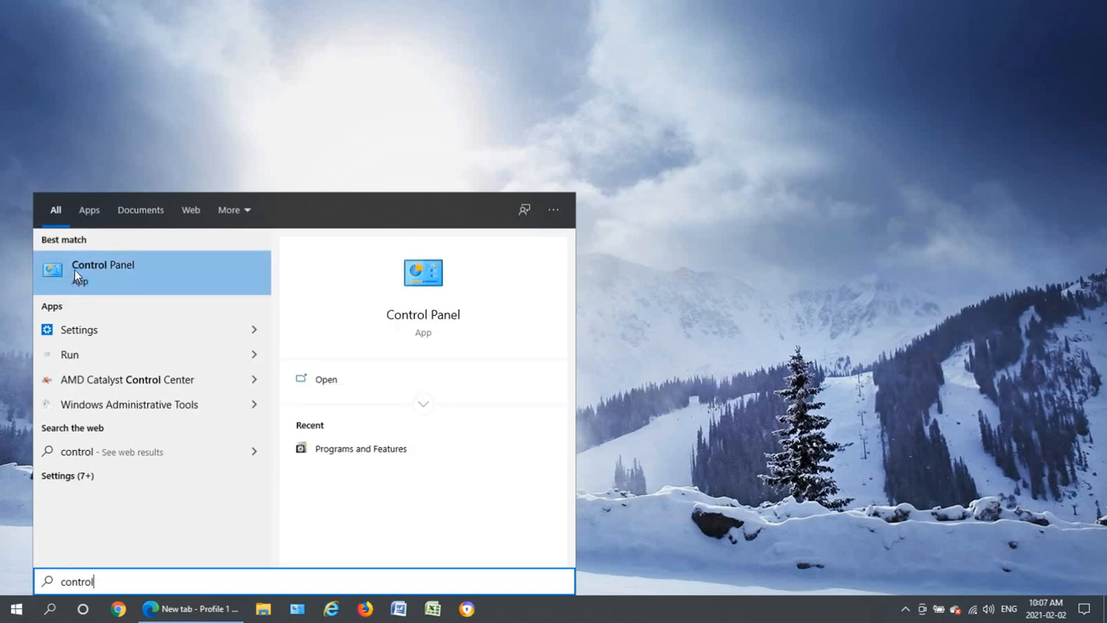
{"action": "mouse_move", "coordinate": [61, 276]}
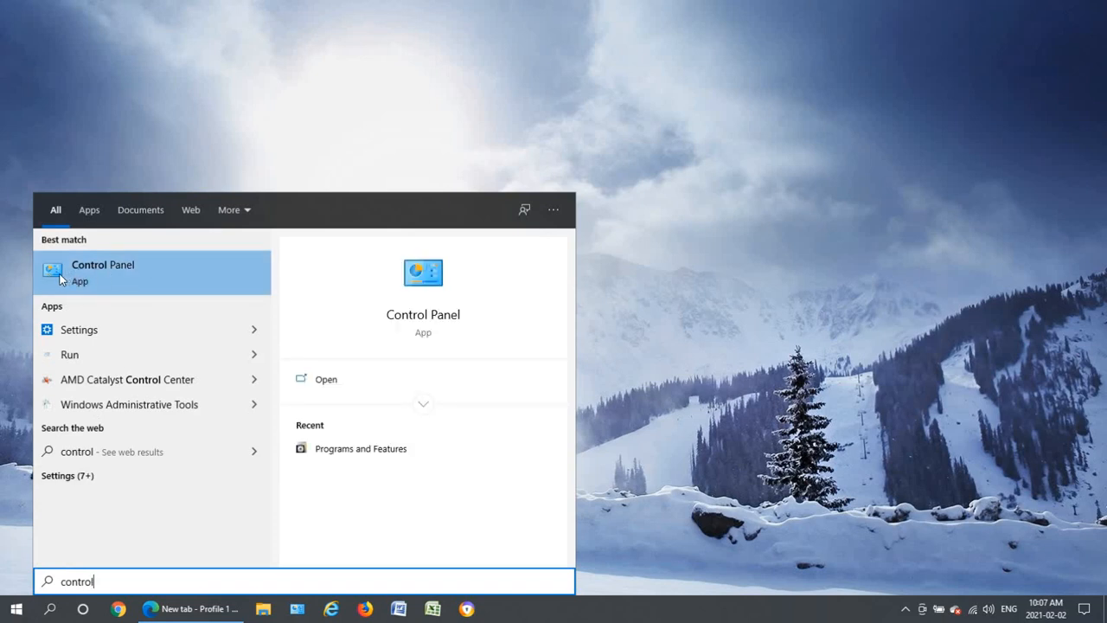
Launch Control Panel from the results and keep items shown as small icons
{"action": "left_click", "coordinate": [102, 270]}
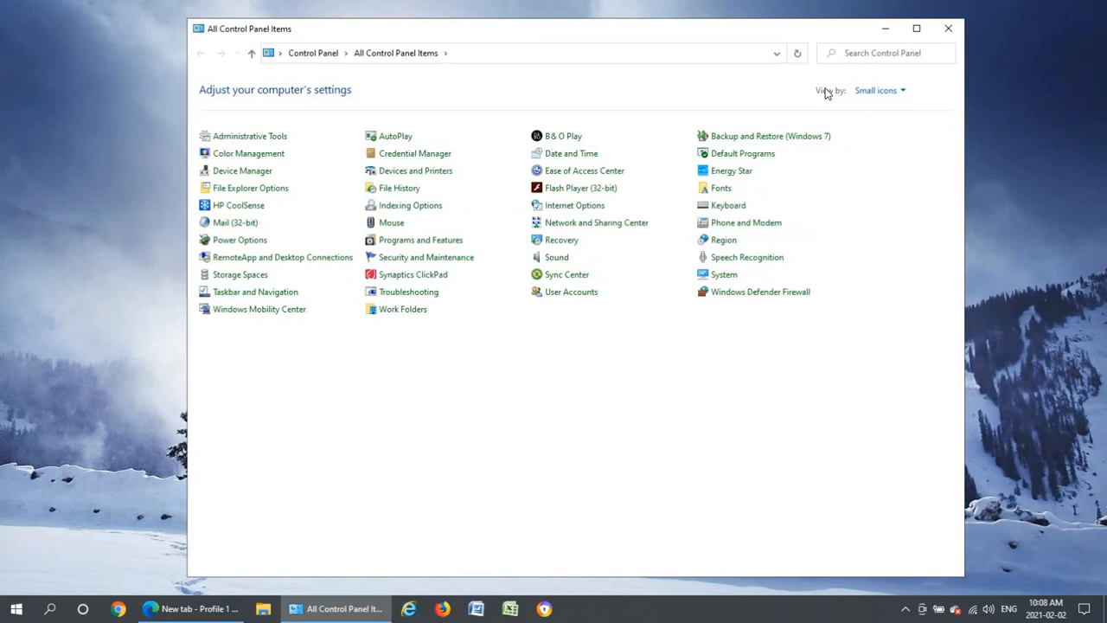
{"action": "mouse_move", "coordinate": [891, 94]}
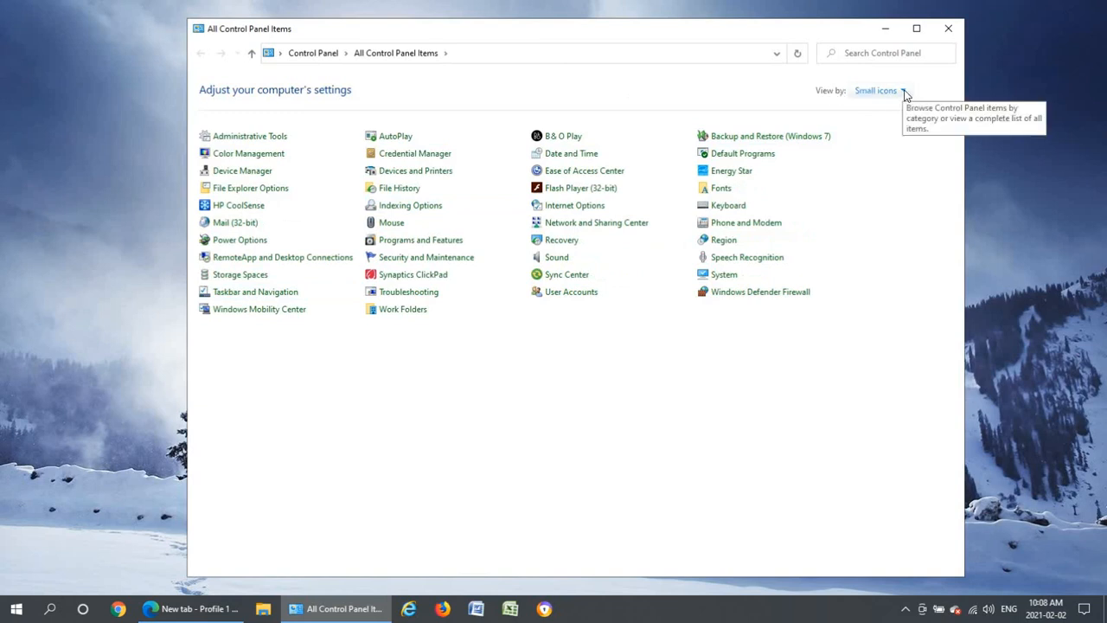
{"action": "left_click", "coordinate": [879, 90]}
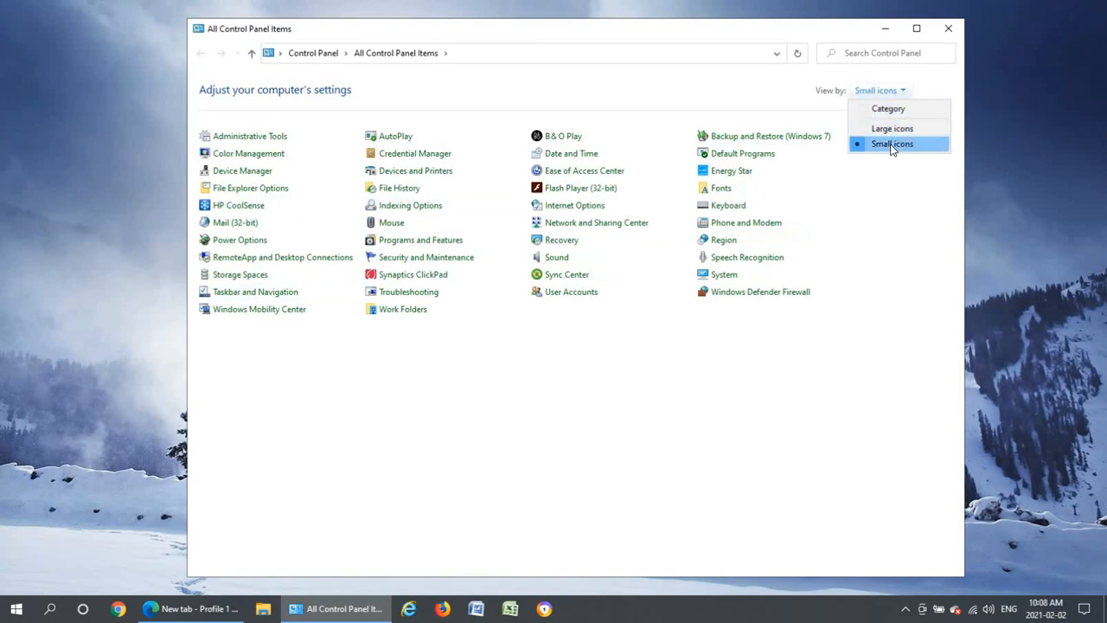
{"action": "left_click", "coordinate": [896, 144]}
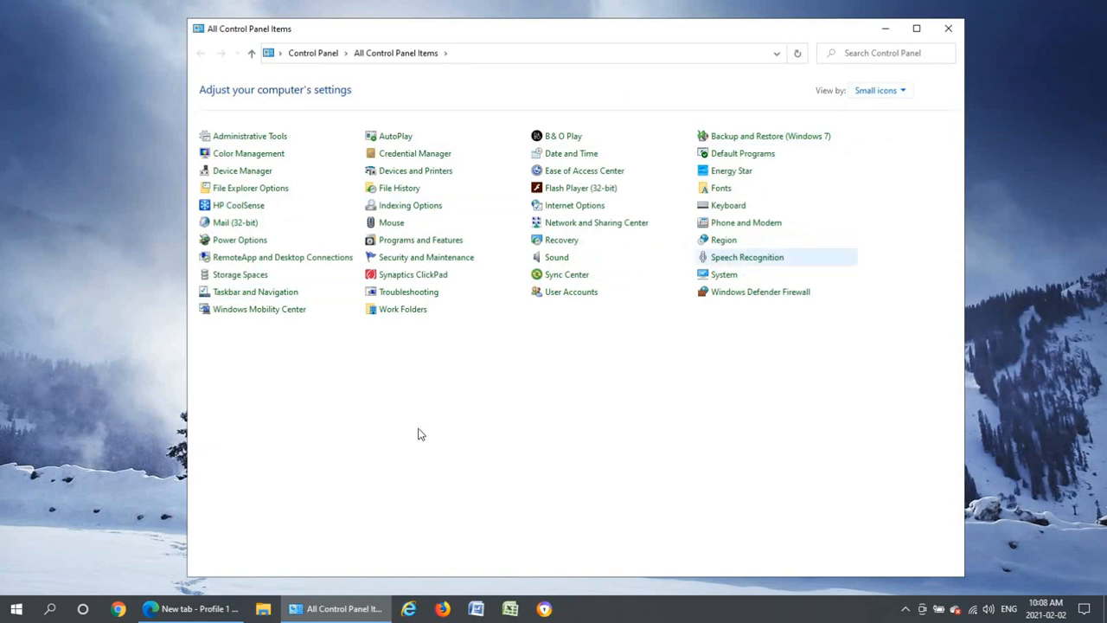
{"action": "mouse_move", "coordinate": [453, 252]}
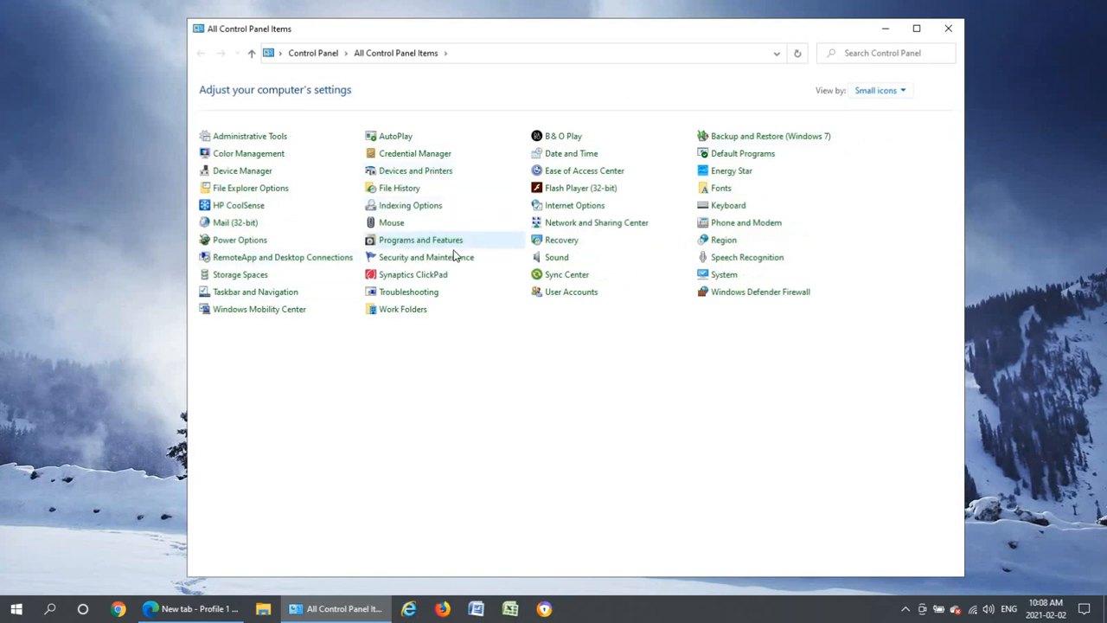
{"action": "mouse_move", "coordinate": [391, 246]}
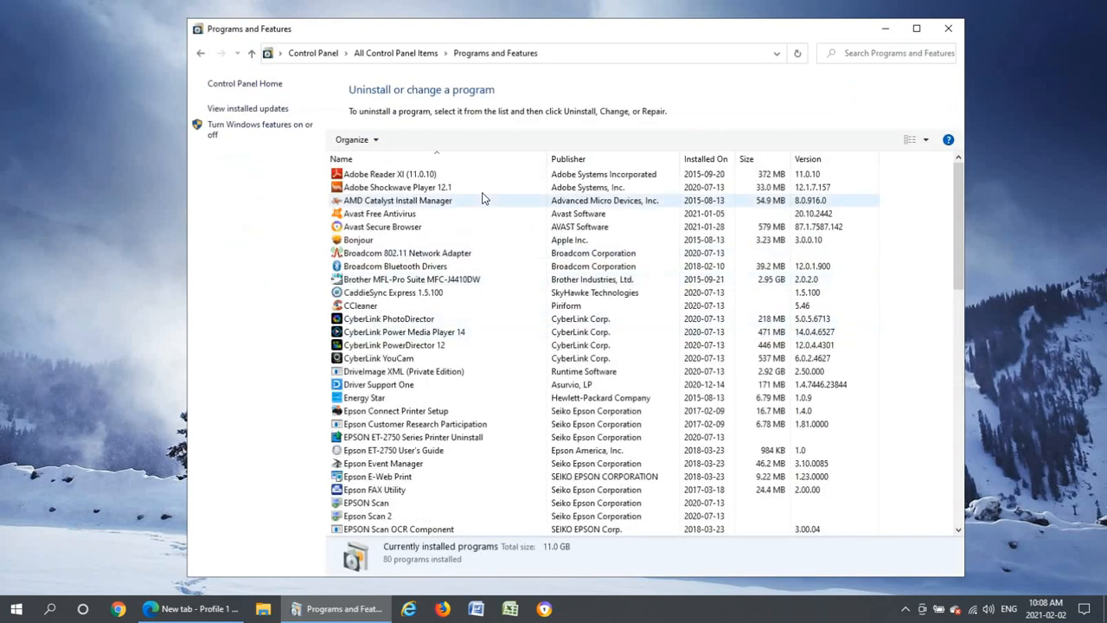
Uninstall Driver Support One from the installed programs, approving the UAC prompt and wizard
{"action": "left_click", "coordinate": [370, 397]}
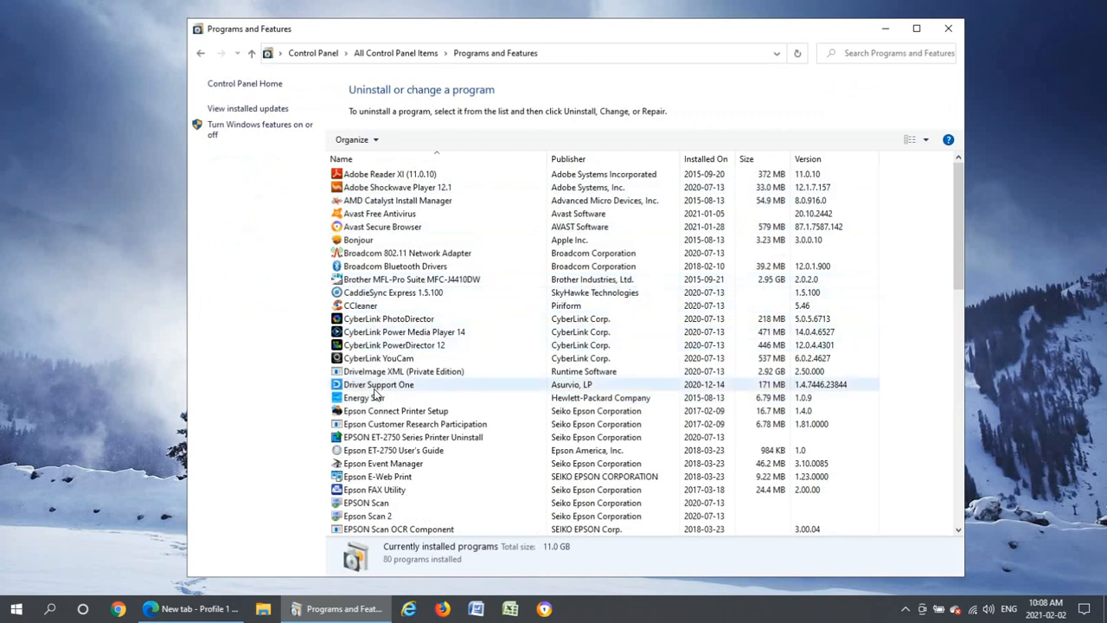
{"action": "mouse_move", "coordinate": [401, 394]}
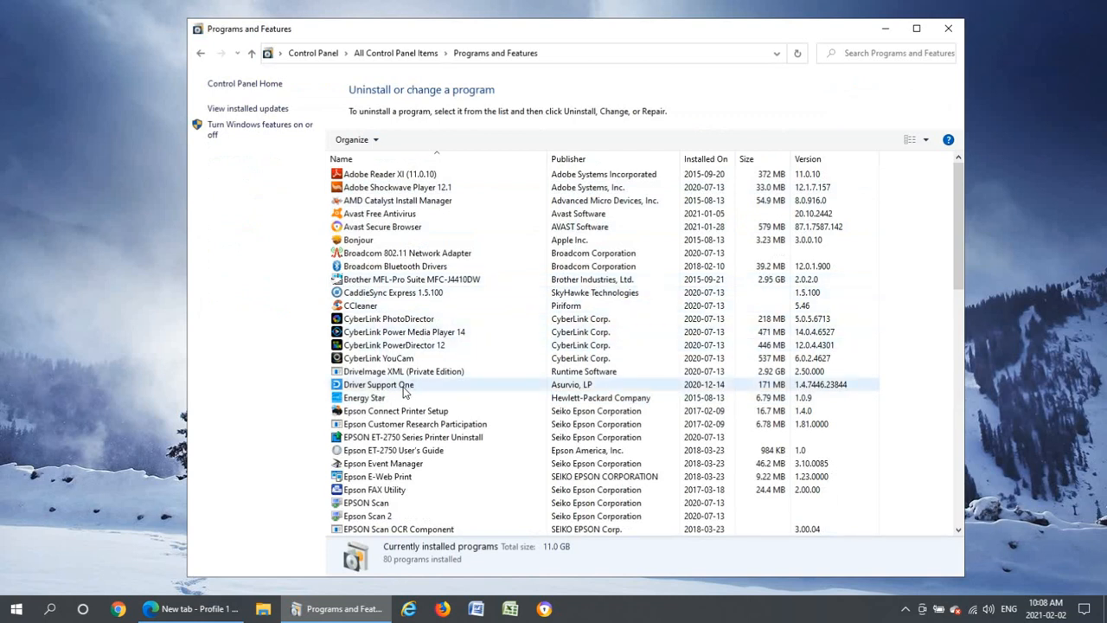
{"action": "left_click", "coordinate": [377, 385]}
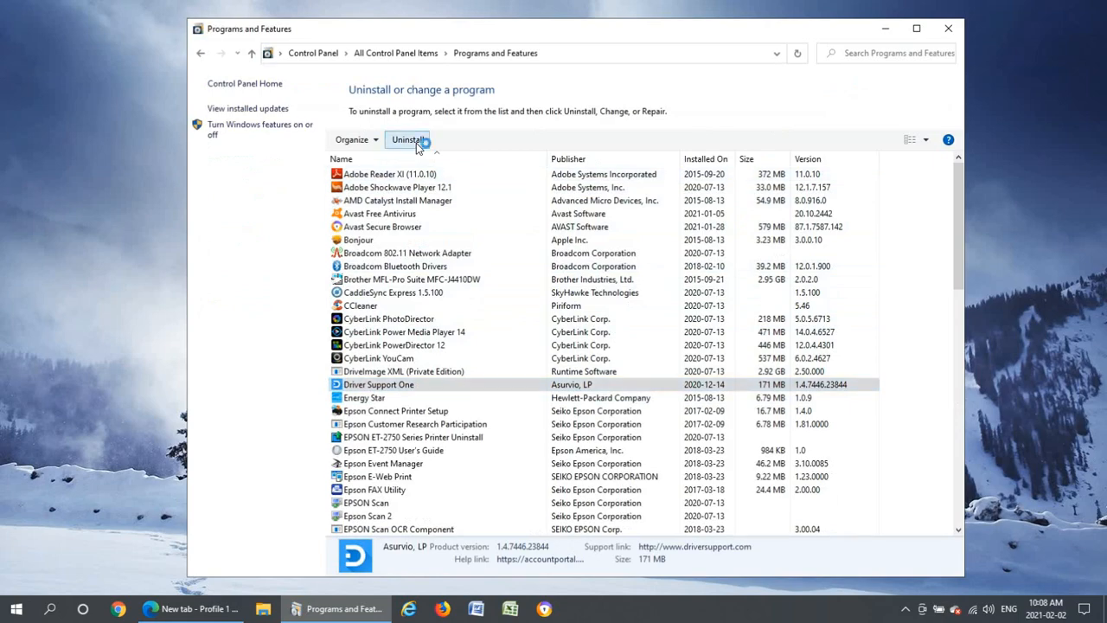
{"action": "left_click", "coordinate": [408, 138]}
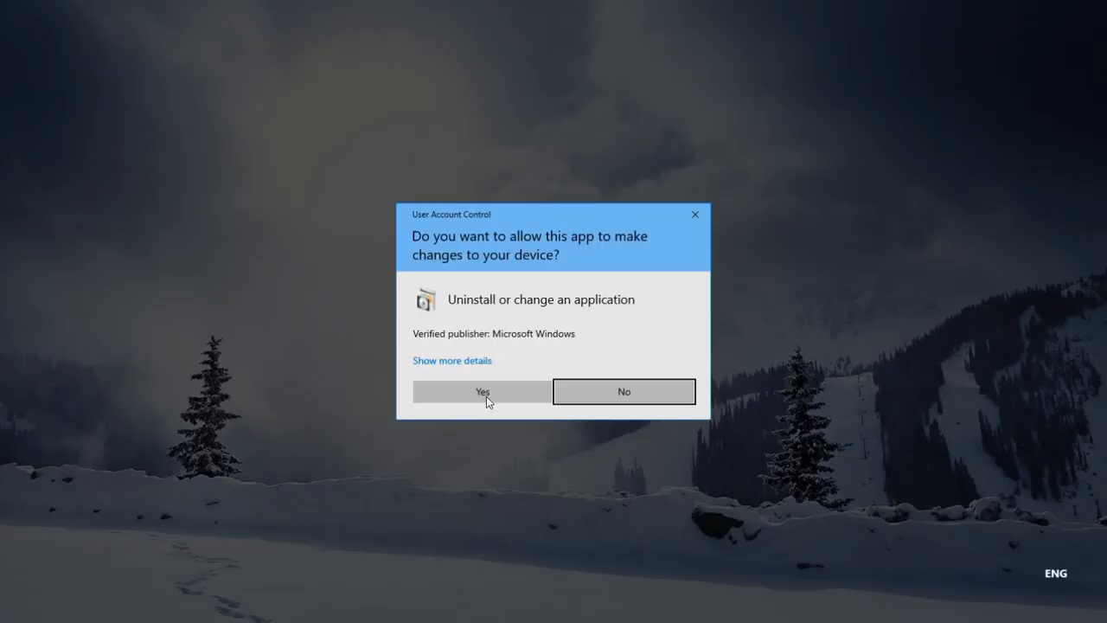
{"action": "left_click", "coordinate": [483, 391]}
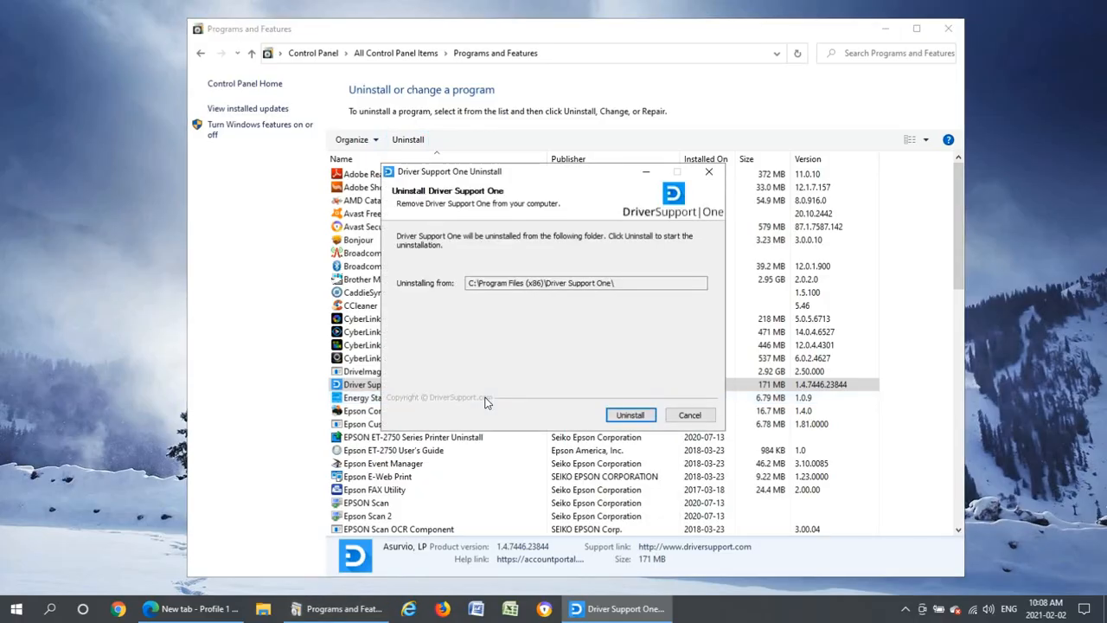
{"action": "left_click", "coordinate": [630, 415]}
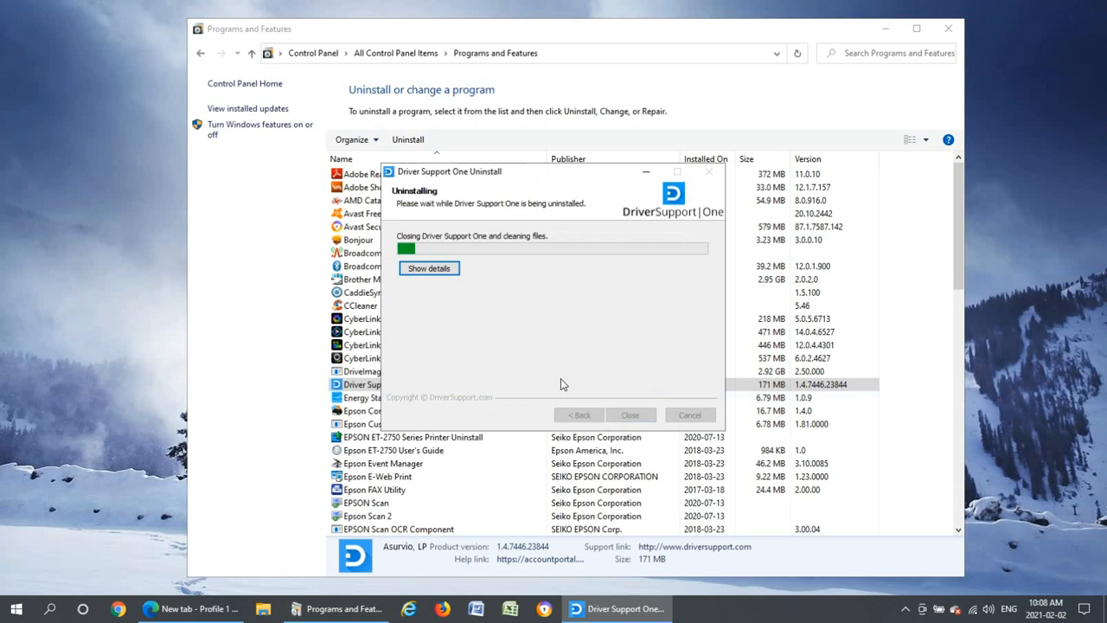
{"action": "mouse_move", "coordinate": [567, 383]}
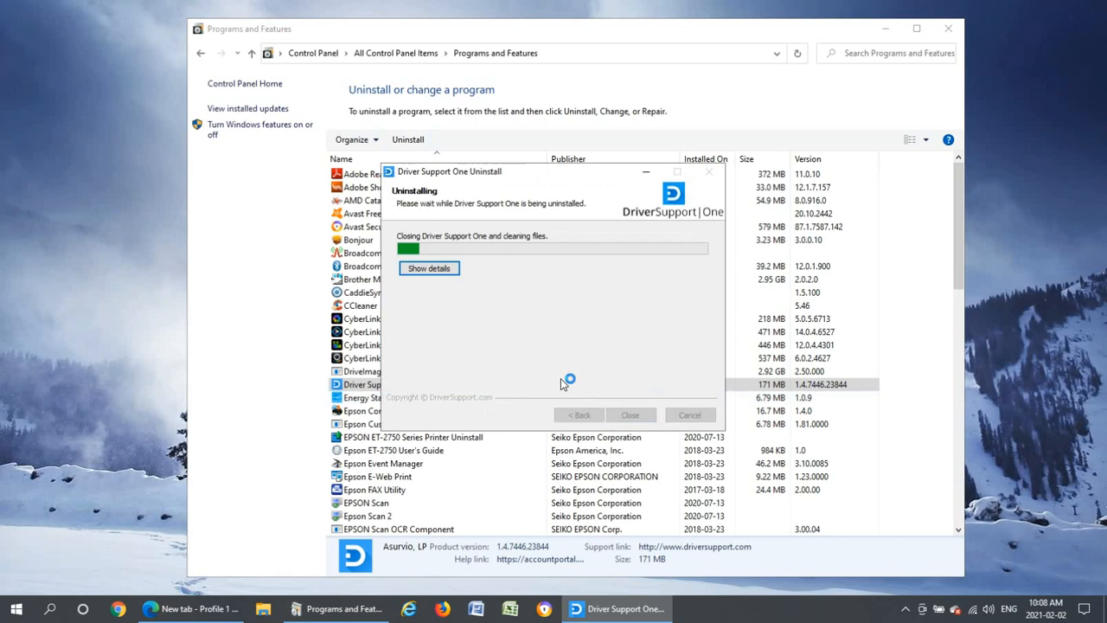
{"action": "mouse_move", "coordinate": [564, 384]}
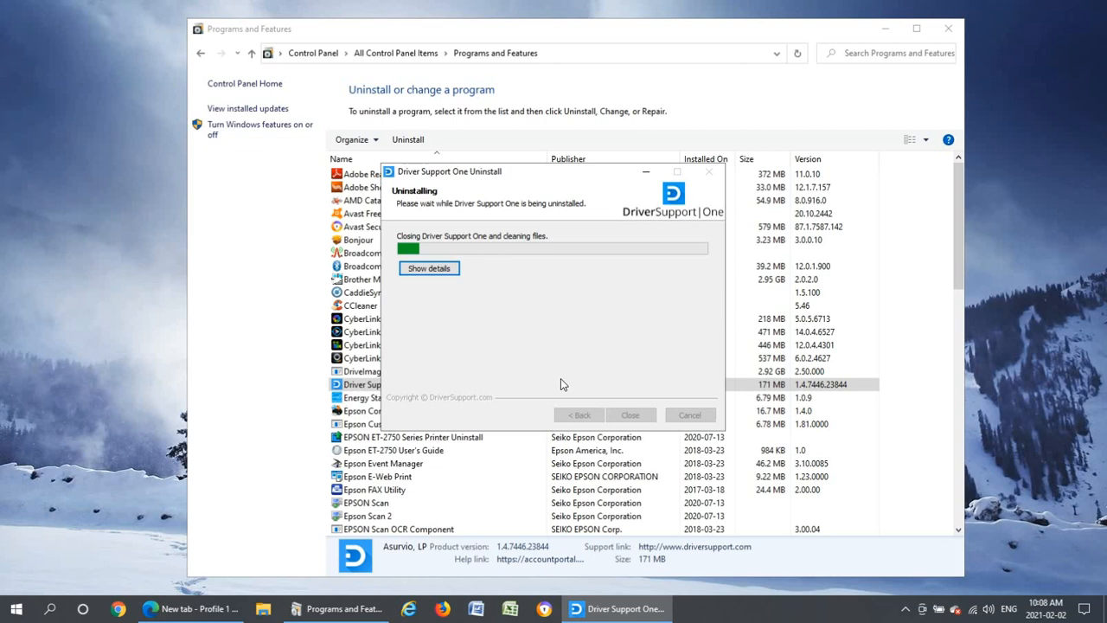
{"action": "mouse_move", "coordinate": [391, 396]}
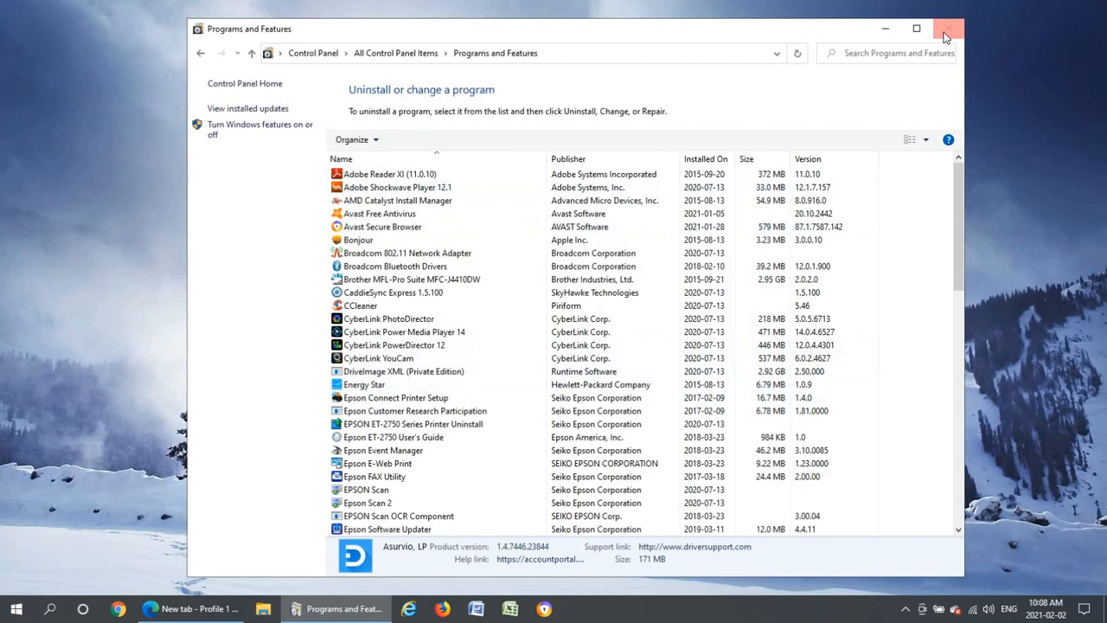
Close Programs and Features and run a Bing web search for malwarebytes in Edge
{"action": "left_click", "coordinate": [948, 26]}
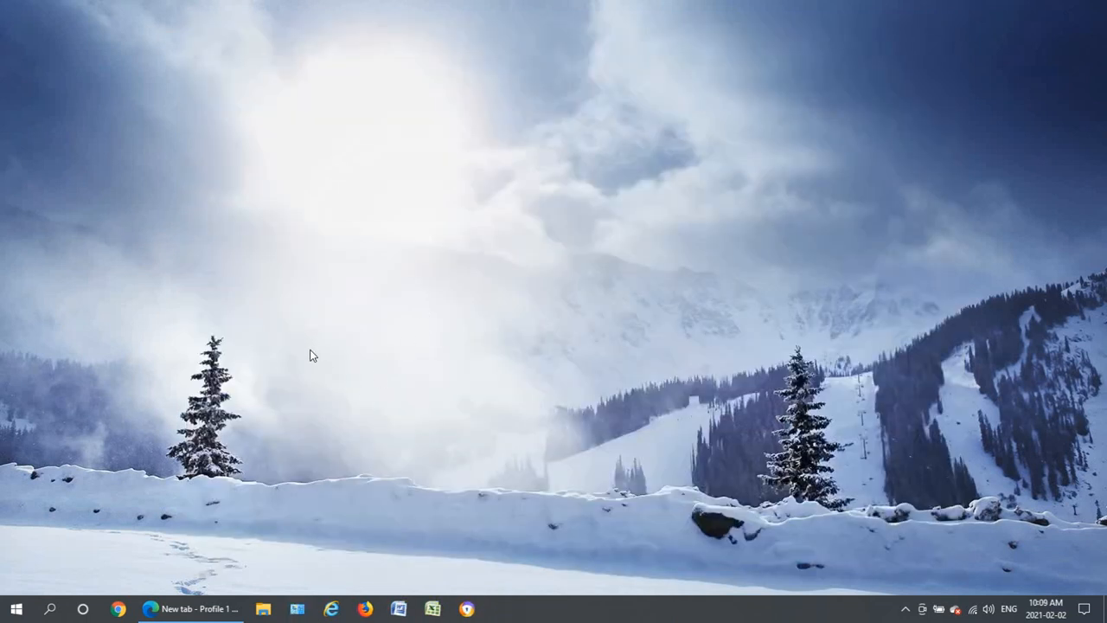
{"action": "mouse_move", "coordinate": [253, 501]}
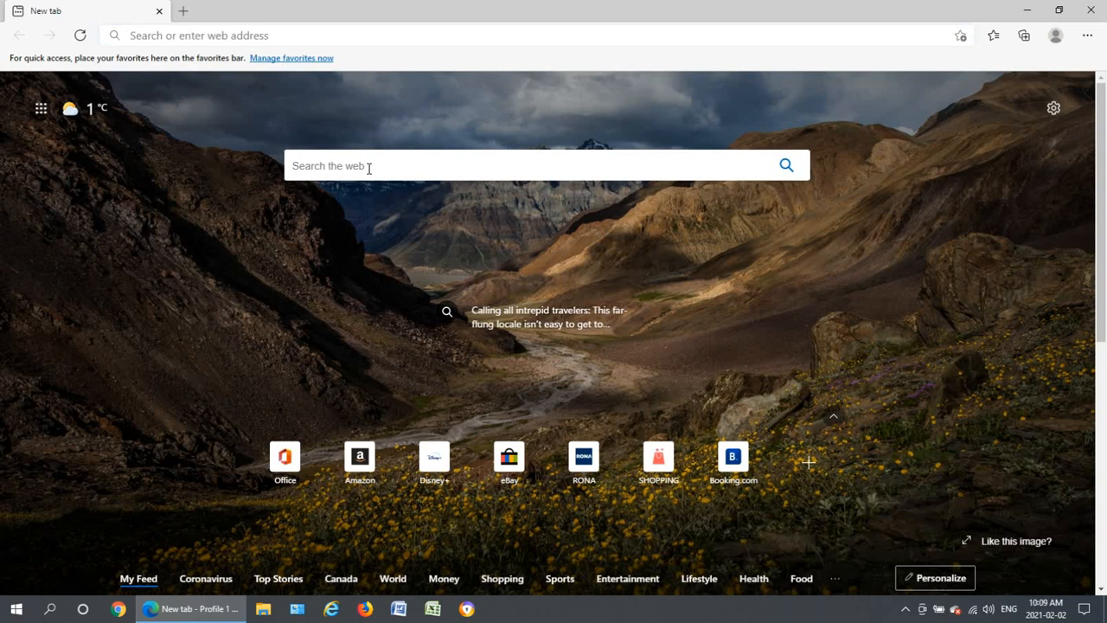
{"action": "type", "text": "mawarebytes"}
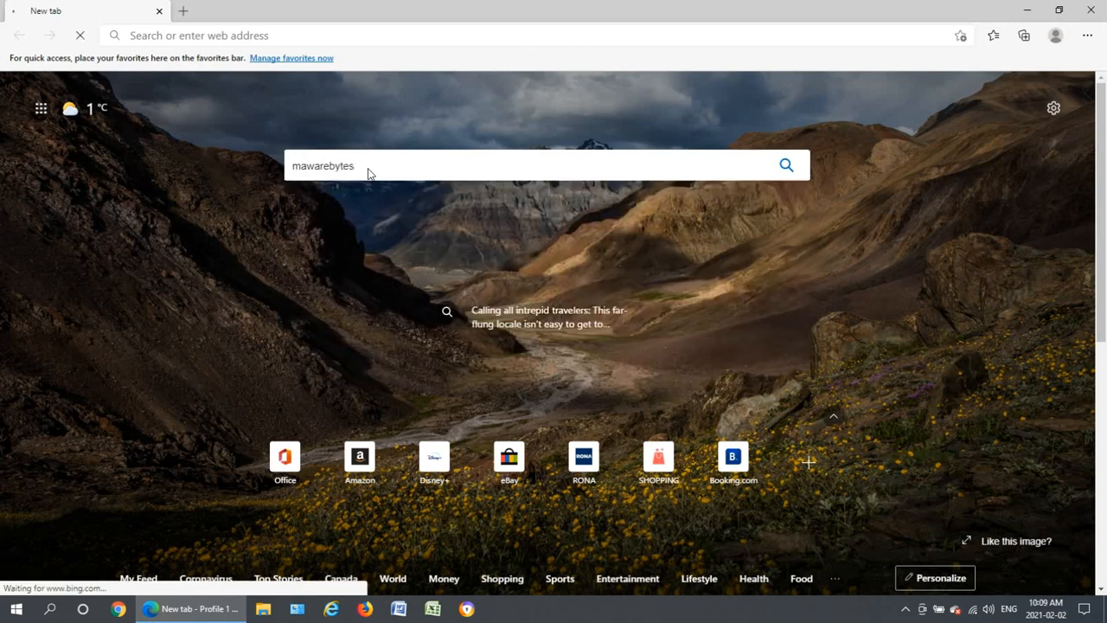
{"action": "key", "text": "Enter"}
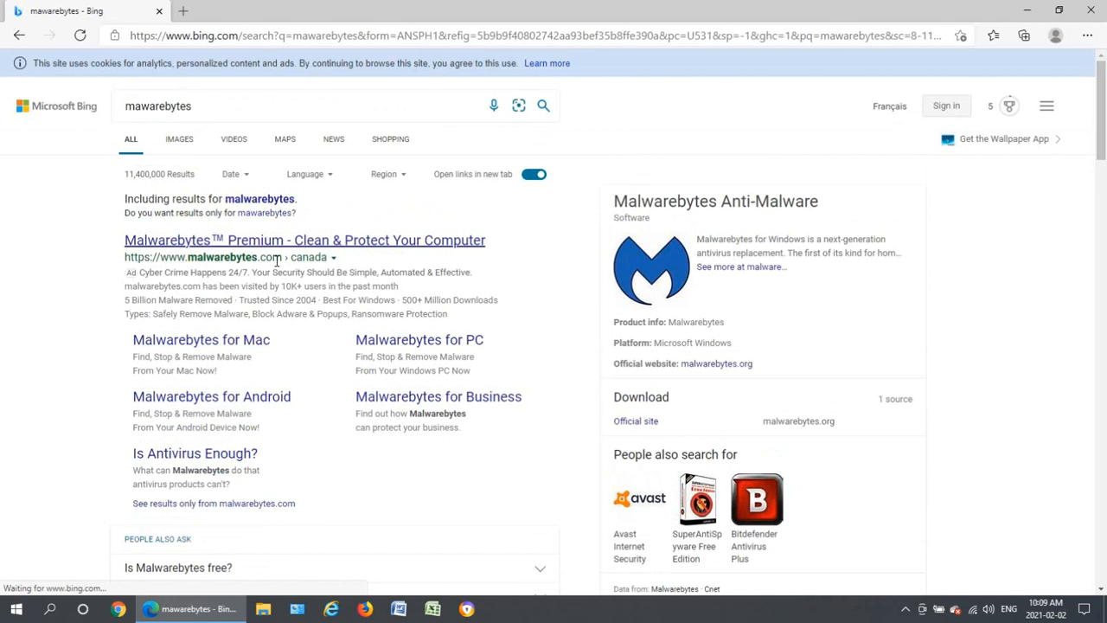
{"action": "scroll", "scroll_direction": "down", "scroll_amount": 3}
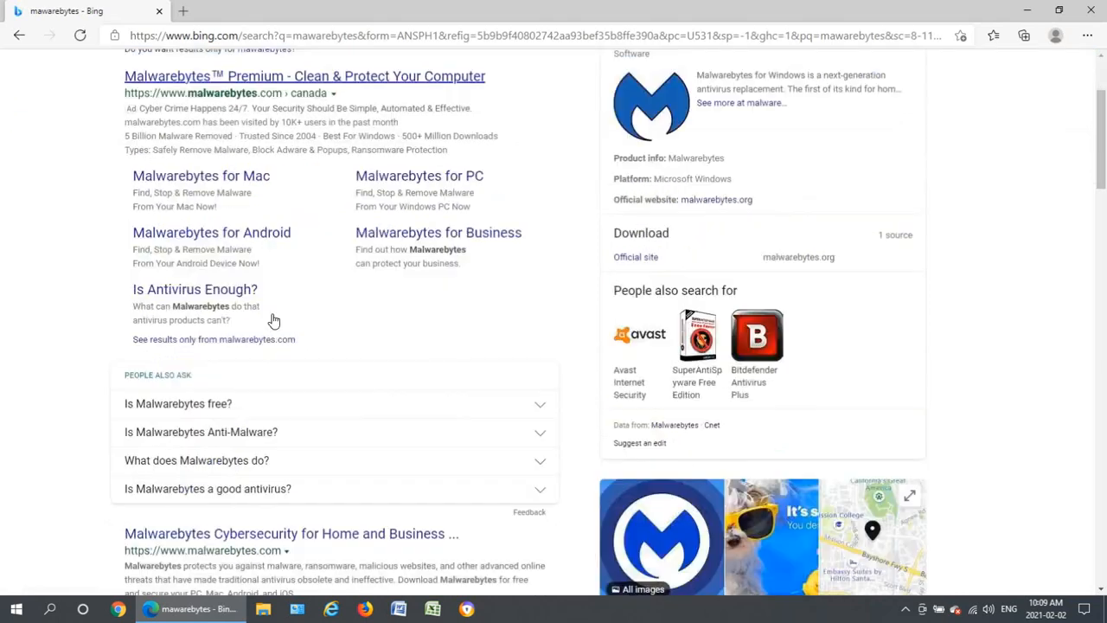
{"action": "scroll", "scroll_direction": "down", "scroll_amount": 3}
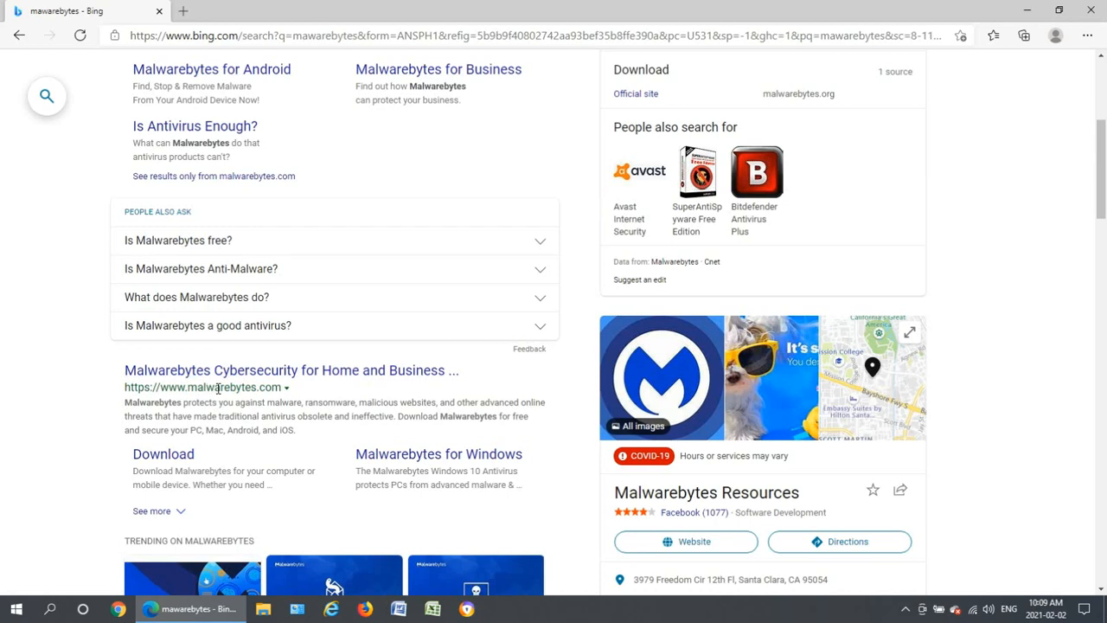
Go to malwarebytes.com and start the Free Download of MBSetup.exe
{"action": "left_click", "coordinate": [291, 370]}
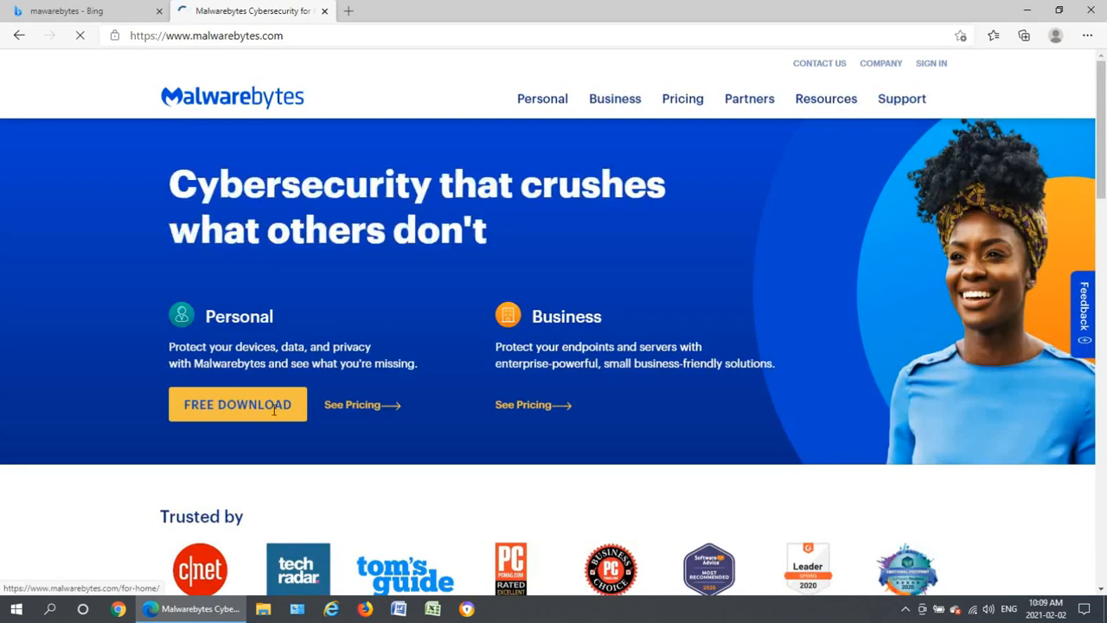
{"action": "left_click", "coordinate": [234, 405]}
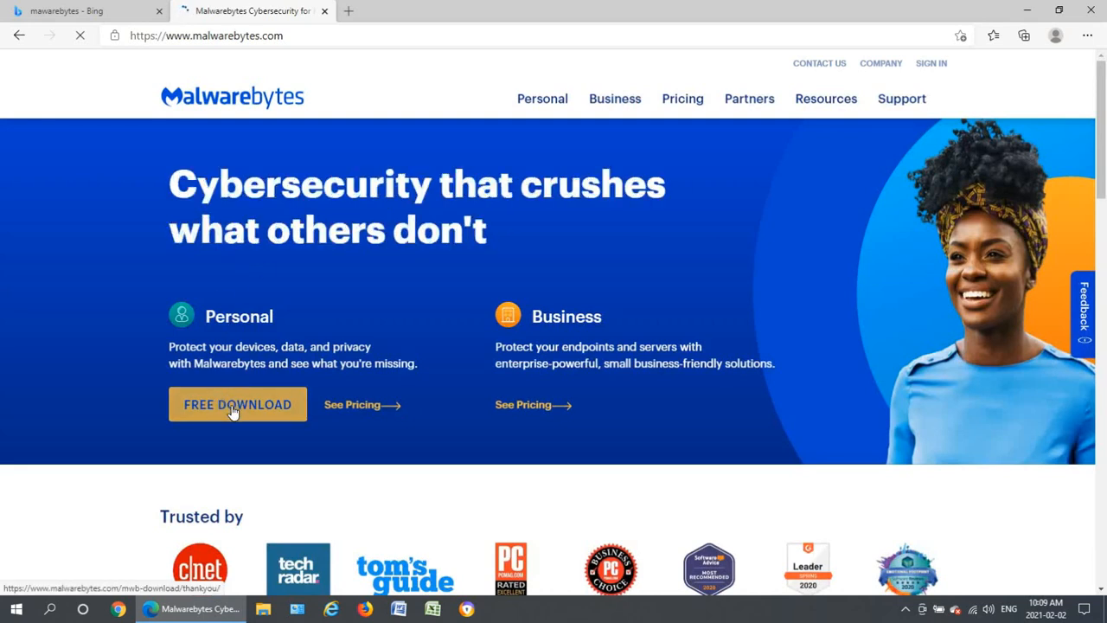
{"action": "left_click", "coordinate": [237, 405]}
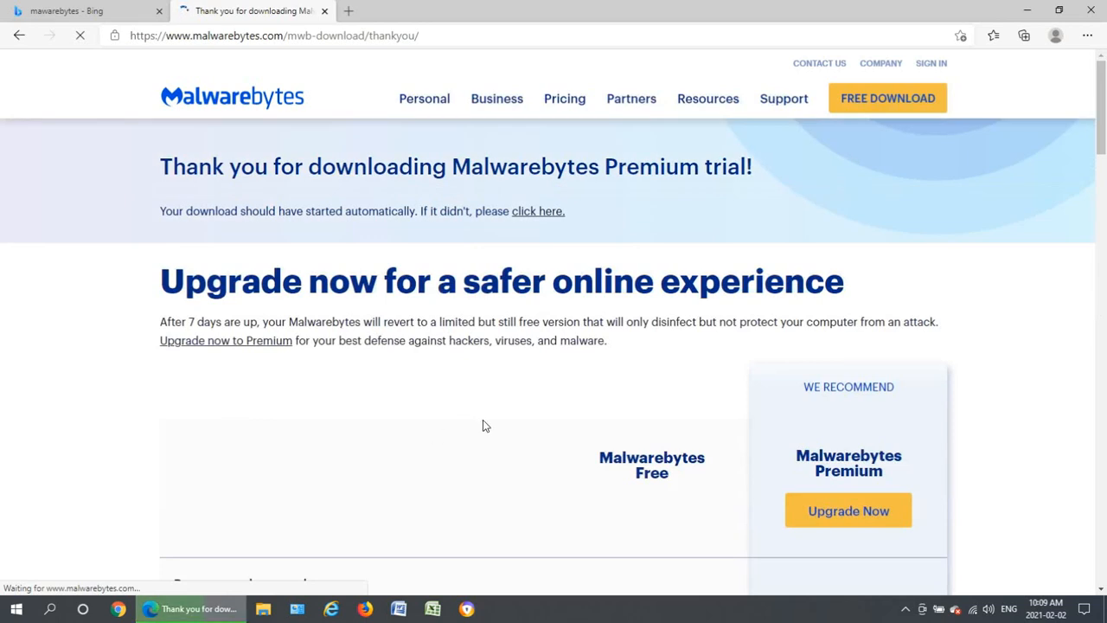
{"action": "scroll", "scroll_direction": "down", "scroll_amount": 3}
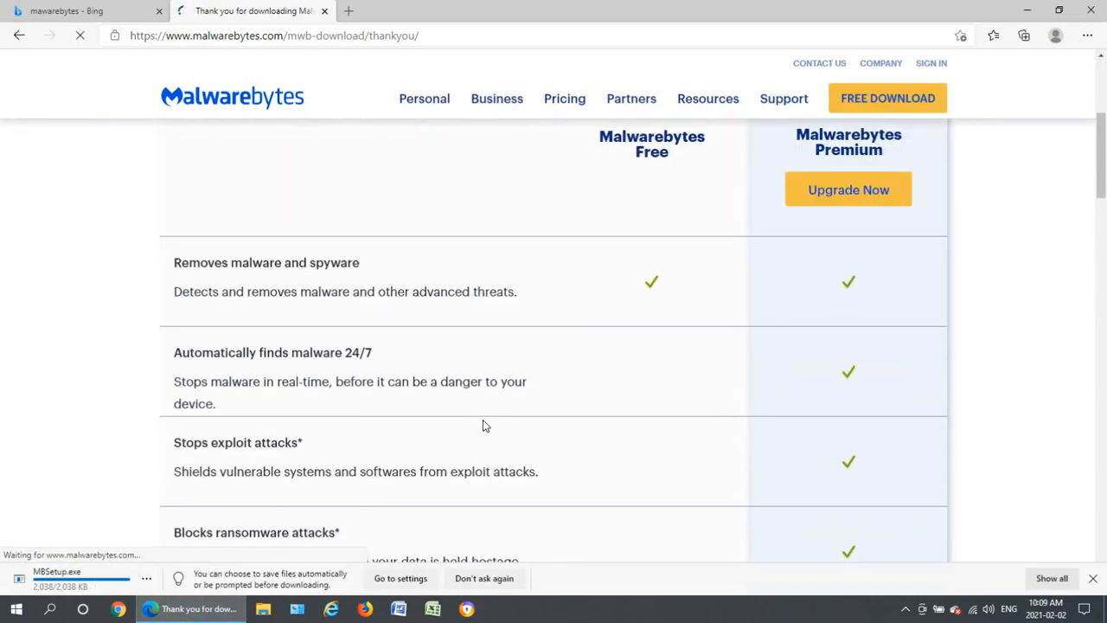
{"action": "scroll", "scroll_direction": "down", "scroll_amount": 3}
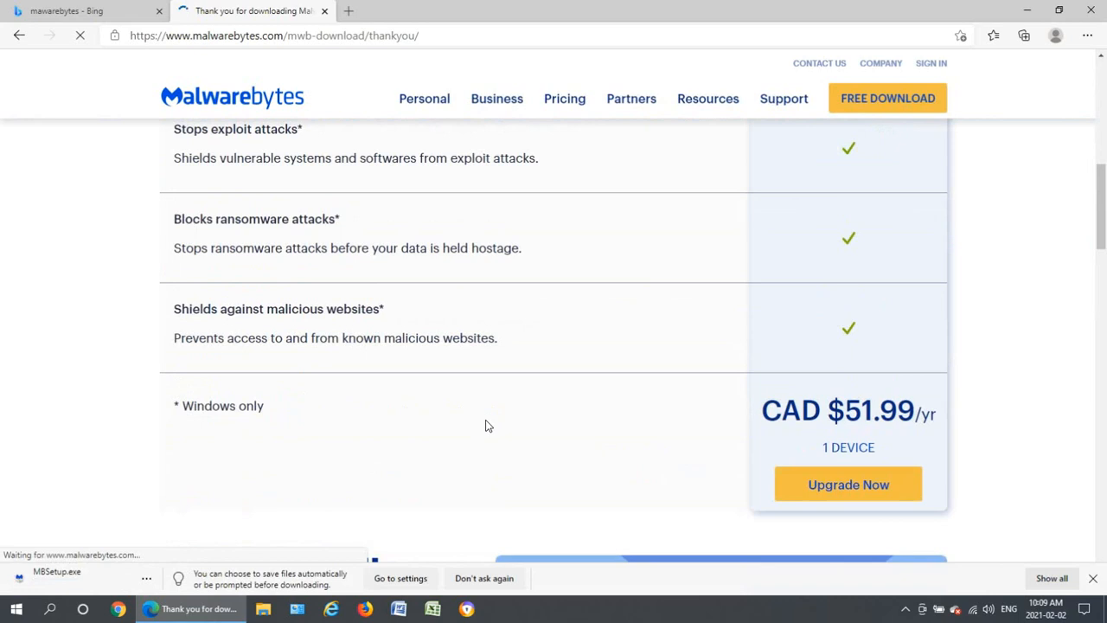
{"action": "scroll", "scroll_direction": "up", "scroll_amount": 3}
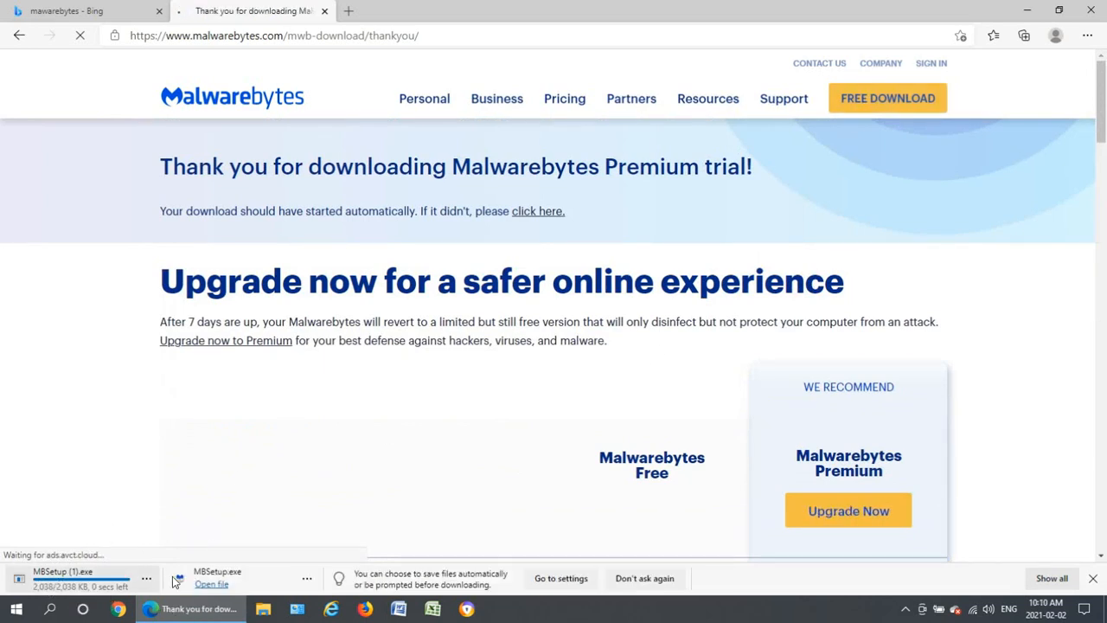
Run the downloaded MBSetup.exe and allow it through User Account Control
{"action": "left_click", "coordinate": [214, 584]}
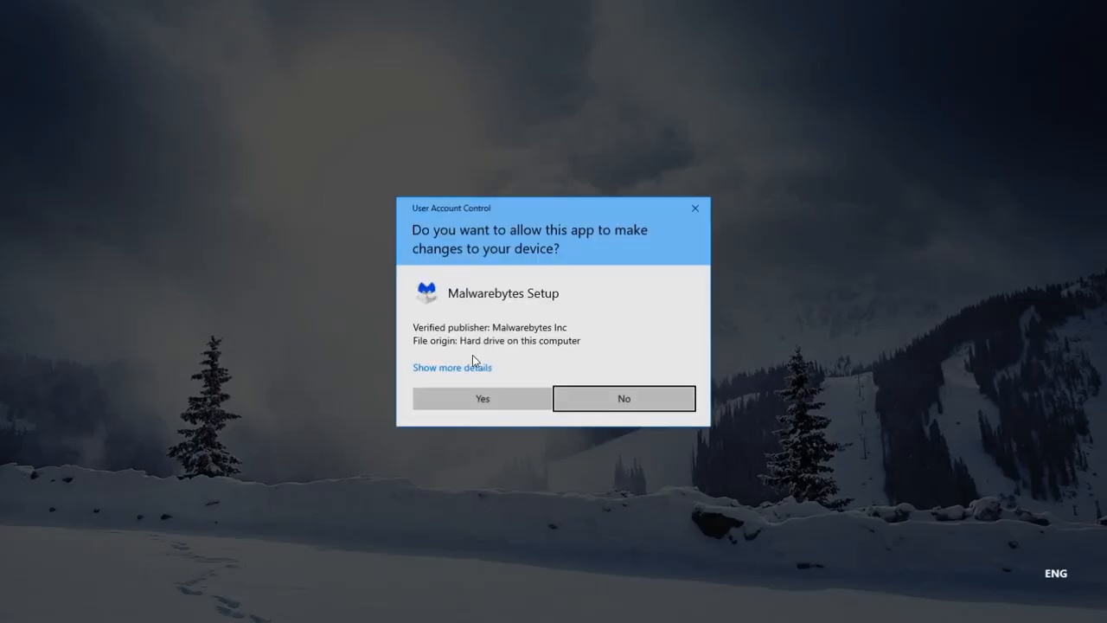
{"action": "left_click", "coordinate": [481, 398]}
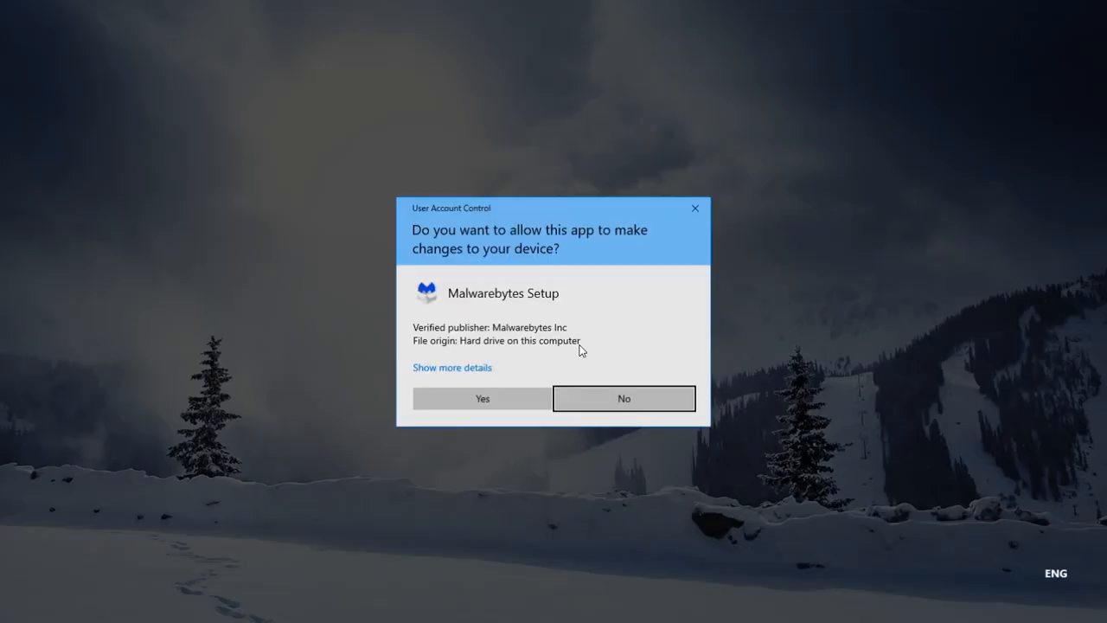
{"action": "mouse_move", "coordinate": [476, 384]}
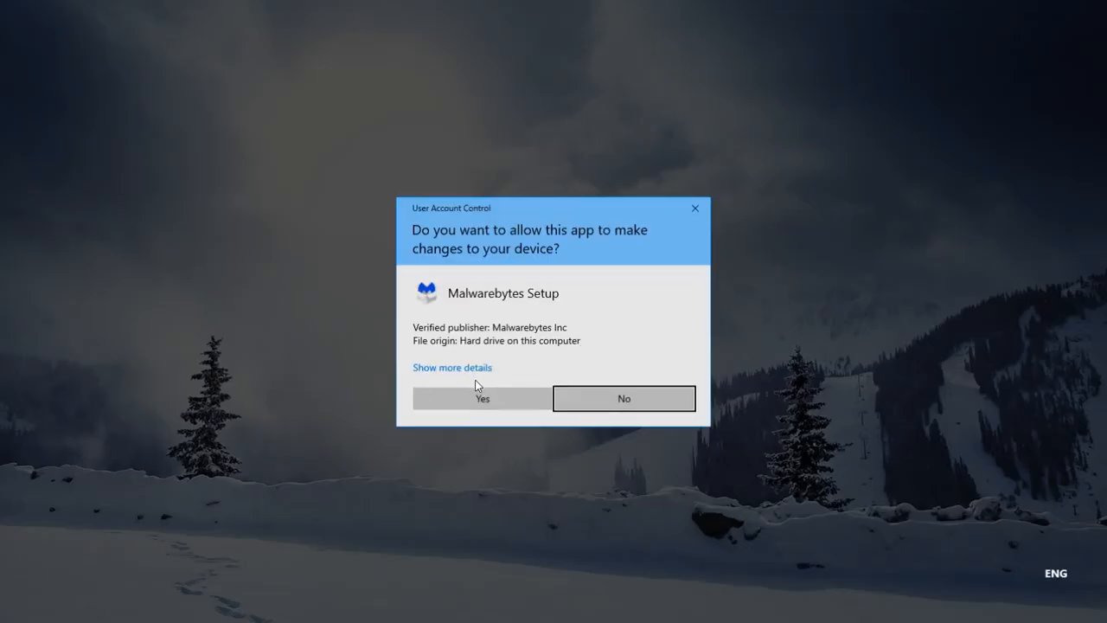
{"action": "left_click", "coordinate": [483, 398]}
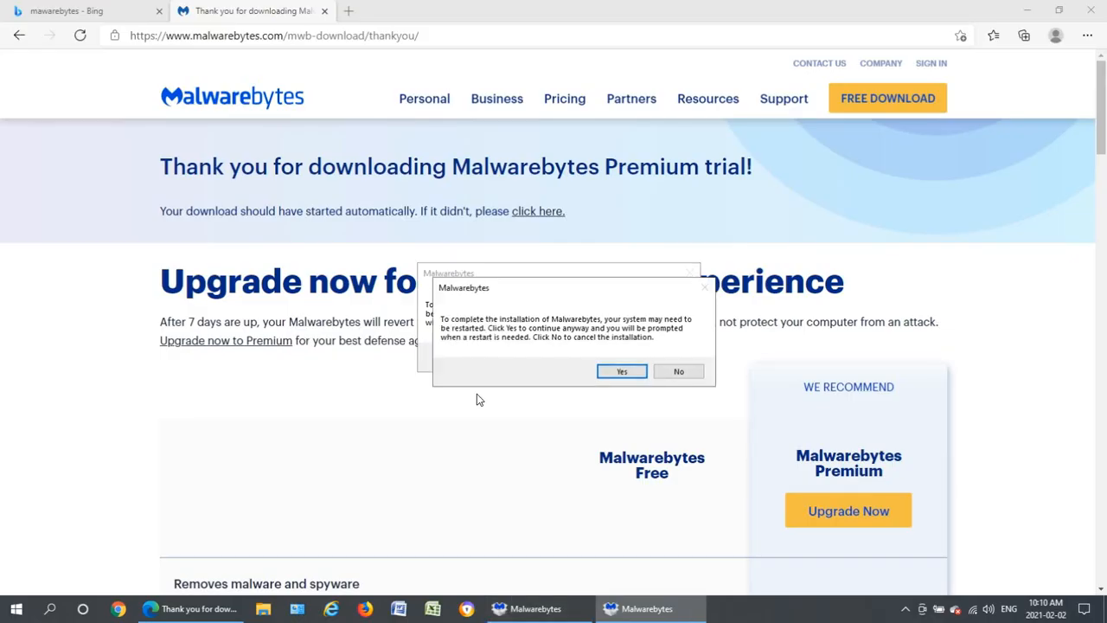
{"action": "mouse_move", "coordinate": [540, 339]}
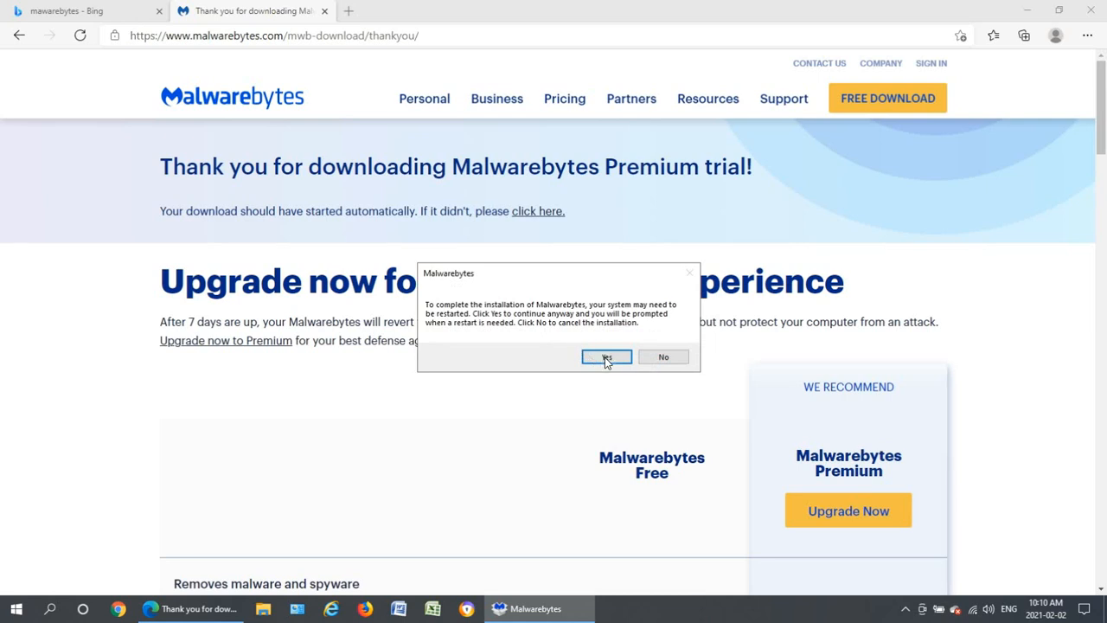
Accept the restart notice, begin installing Malwarebytes and skip the Browser Guard offer
{"action": "left_click", "coordinate": [606, 356]}
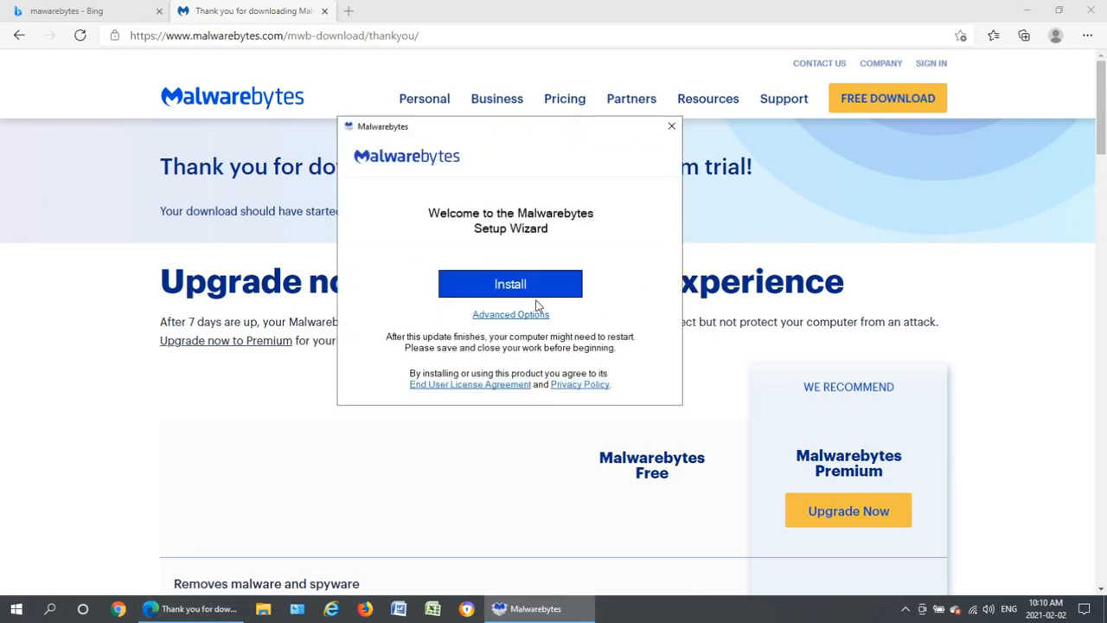
{"action": "left_click", "coordinate": [510, 283]}
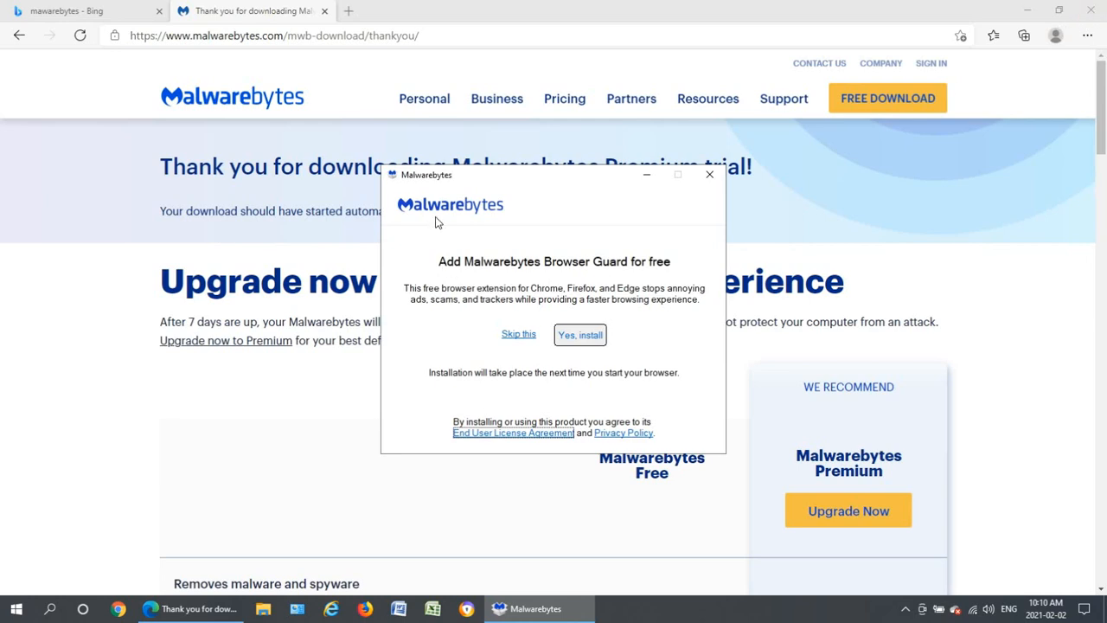
{"action": "mouse_move", "coordinate": [519, 343]}
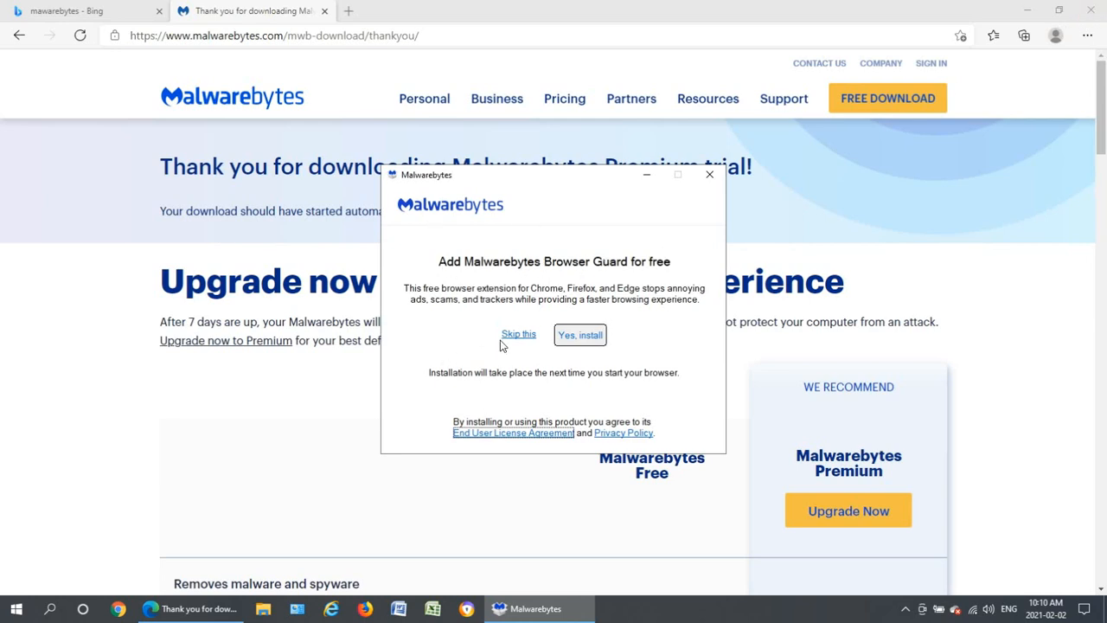
{"action": "left_click", "coordinate": [581, 335]}
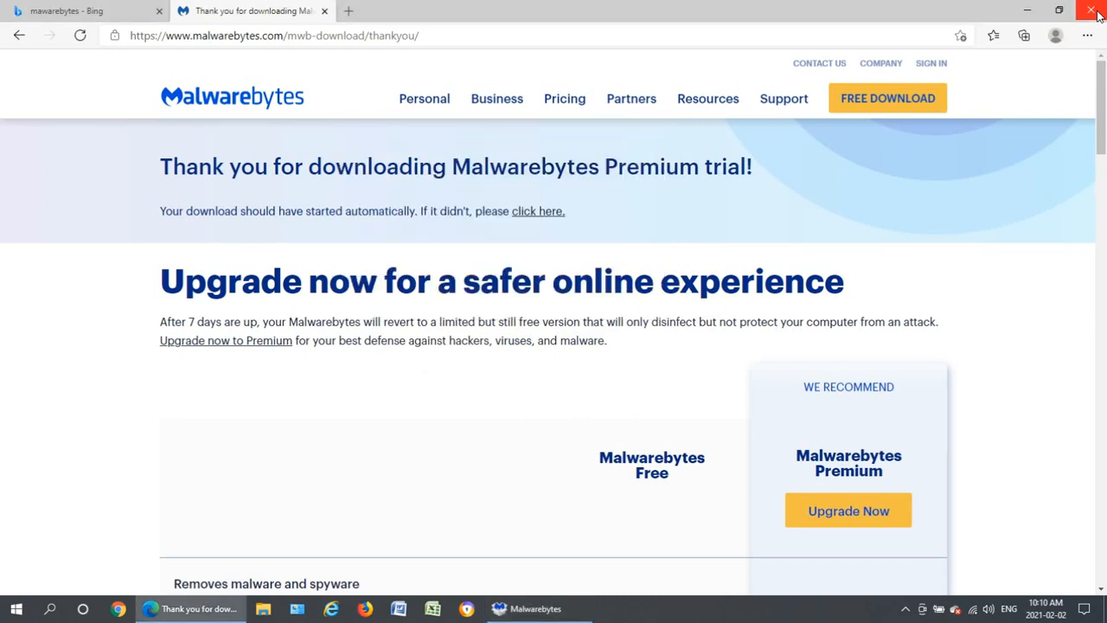
Let setup finish and proceed with the required restart to complete installation
{"action": "left_click", "coordinate": [1095, 11]}
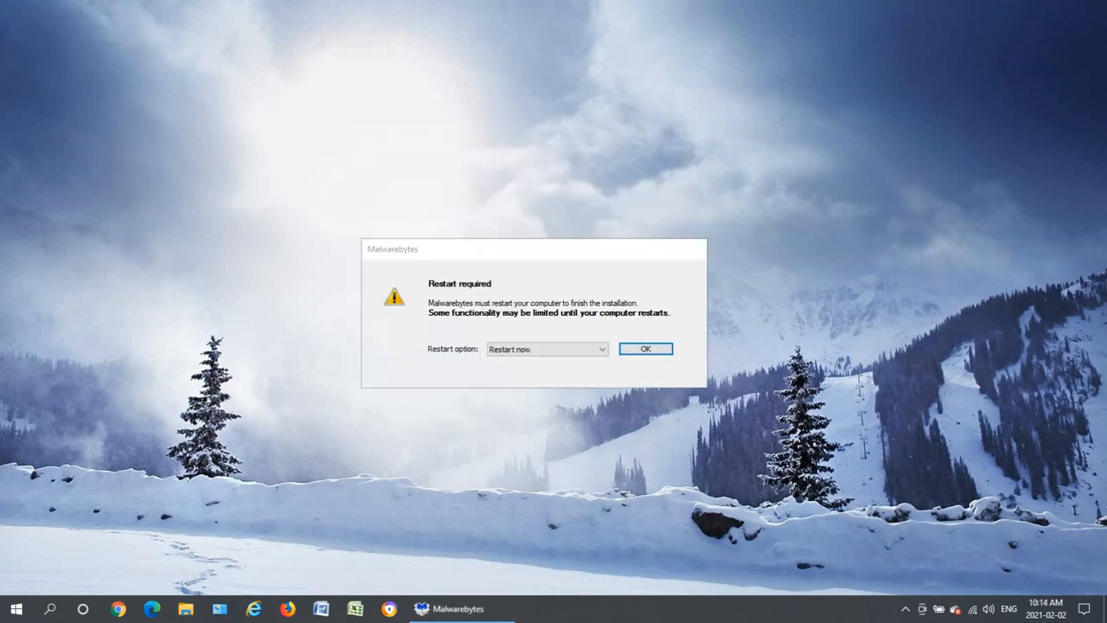
{"action": "mouse_move", "coordinate": [427, 334]}
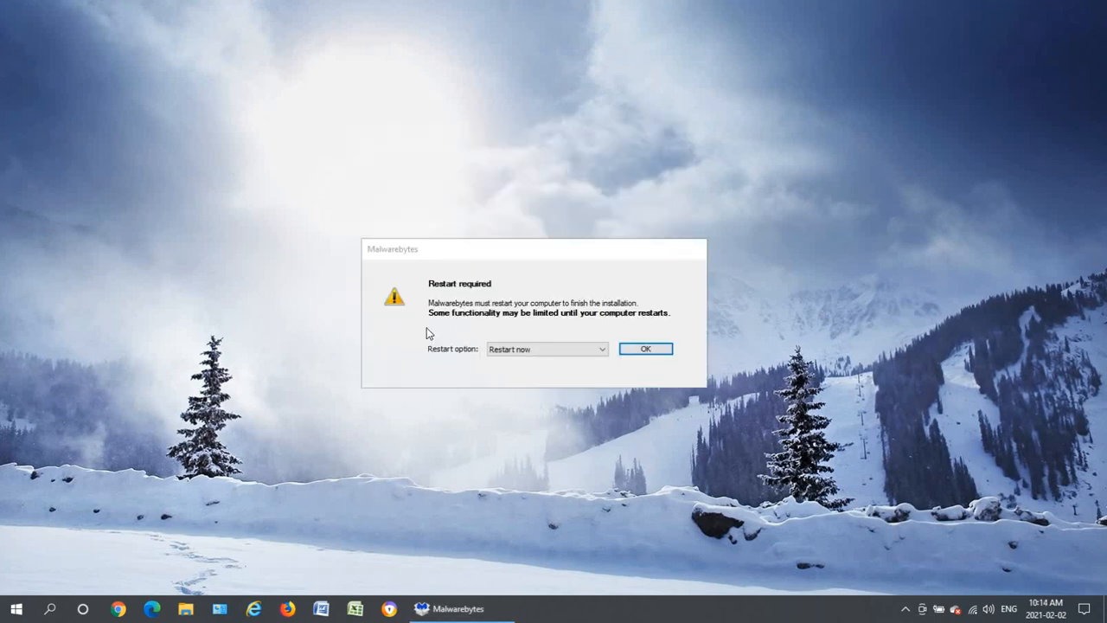
{"action": "mouse_move", "coordinate": [508, 274]}
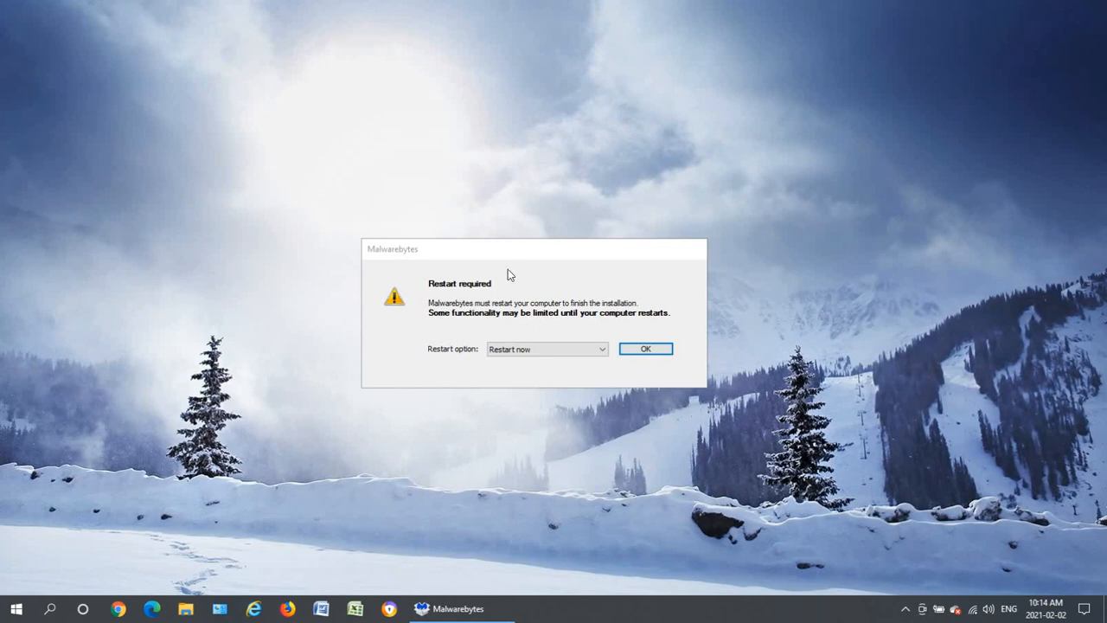
{"action": "mouse_move", "coordinate": [469, 294]}
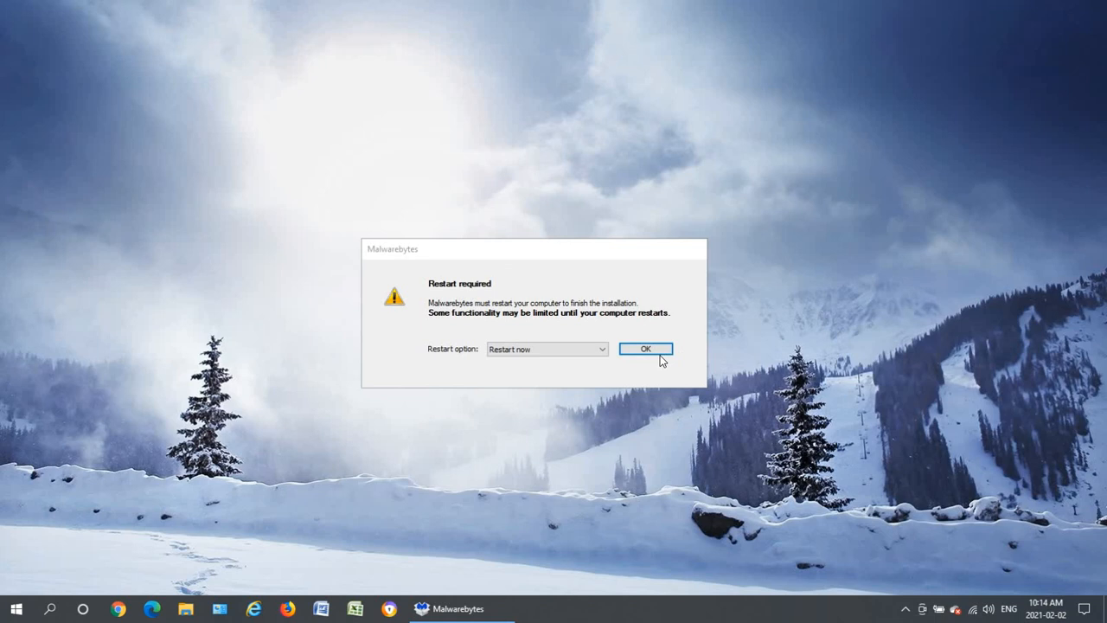
{"action": "mouse_move", "coordinate": [654, 355]}
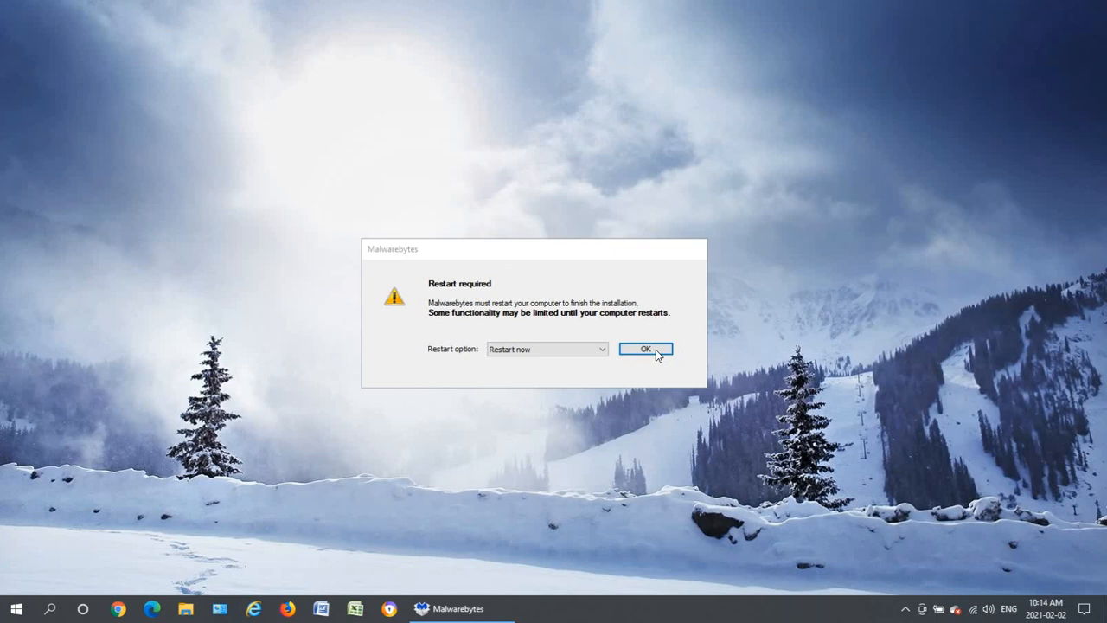
{"action": "mouse_move", "coordinate": [633, 357]}
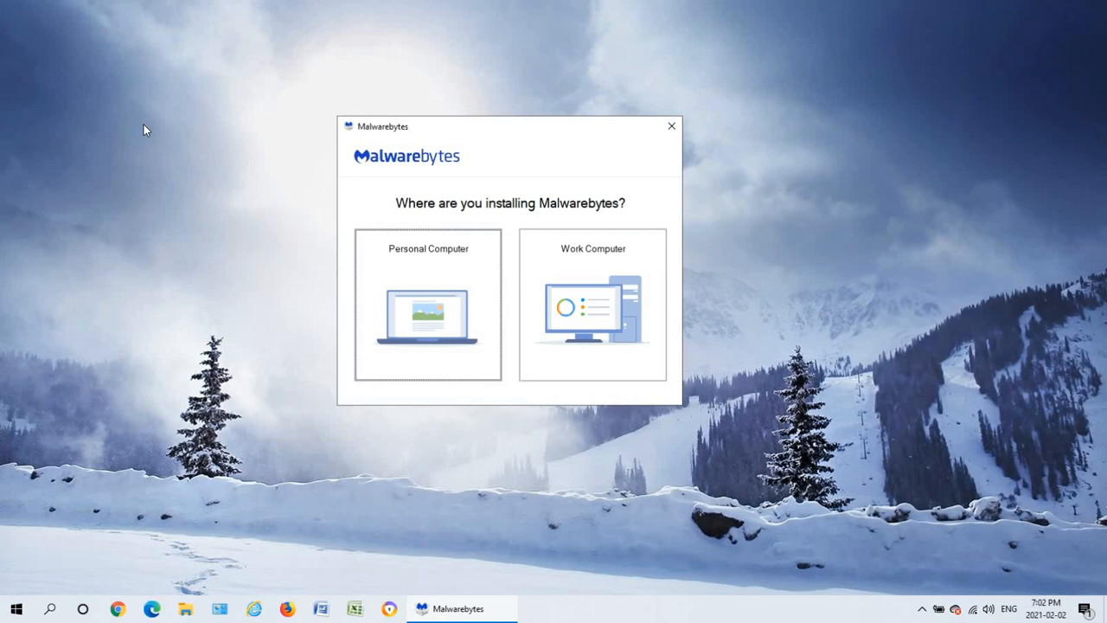
{"action": "mouse_move", "coordinate": [162, 139]}
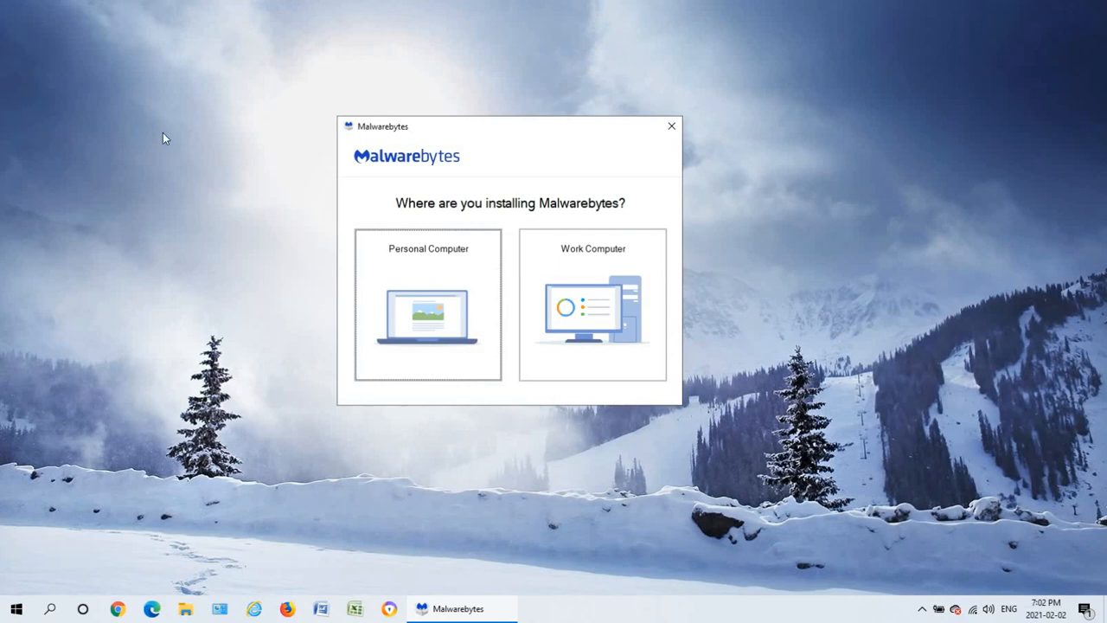
{"action": "mouse_move", "coordinate": [266, 189]}
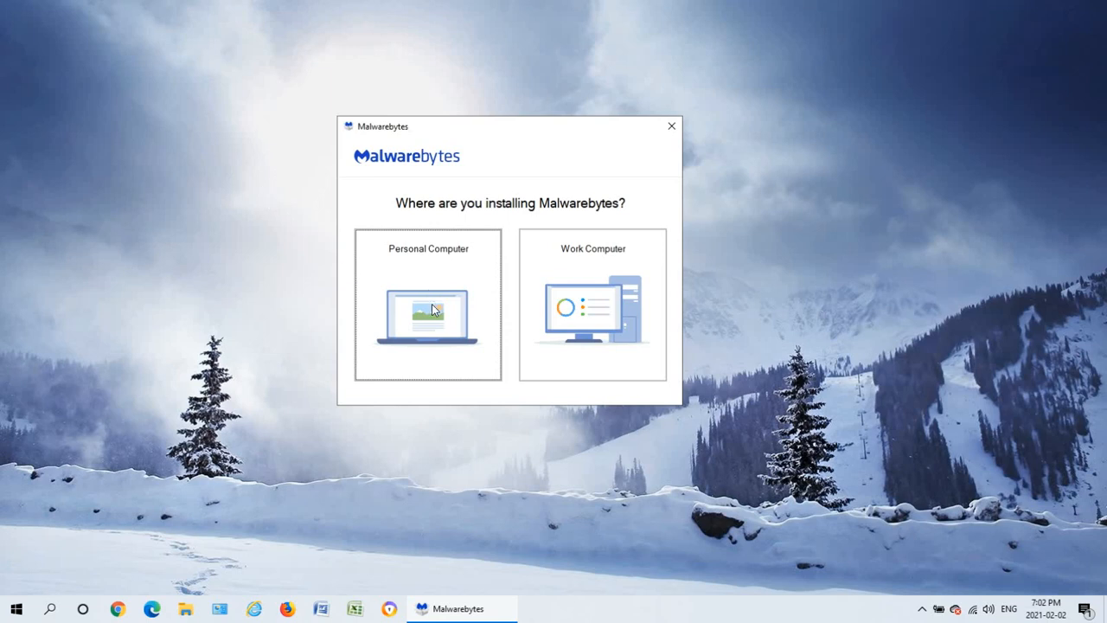
Set up Malwarebytes for a Personal Computer, install, and decline Browser Guard
{"action": "left_click", "coordinate": [427, 308]}
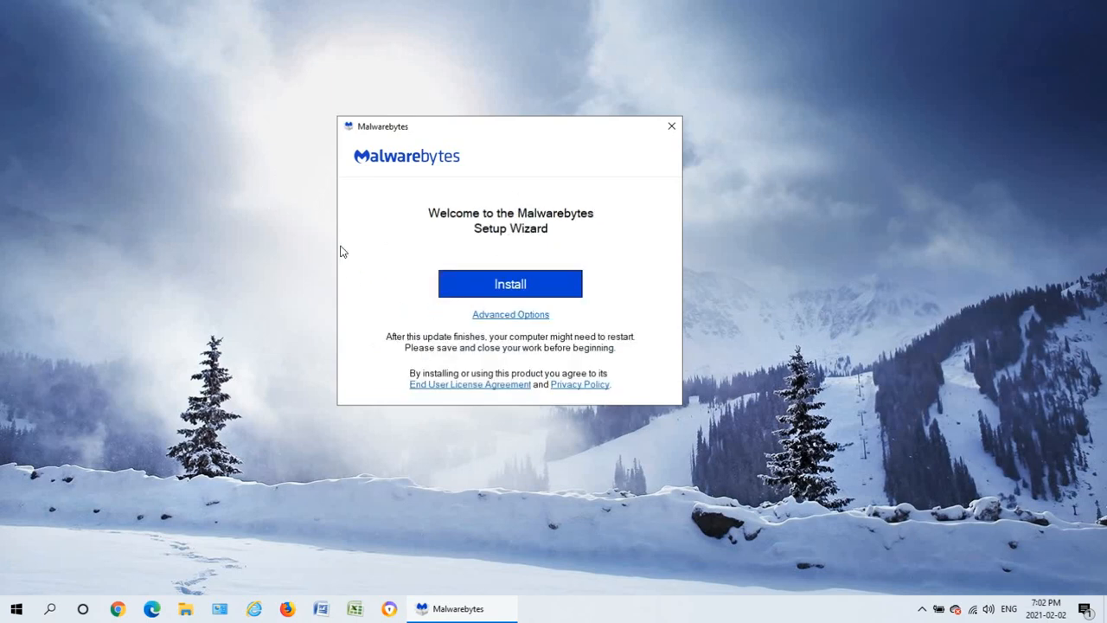
{"action": "mouse_move", "coordinate": [514, 284]}
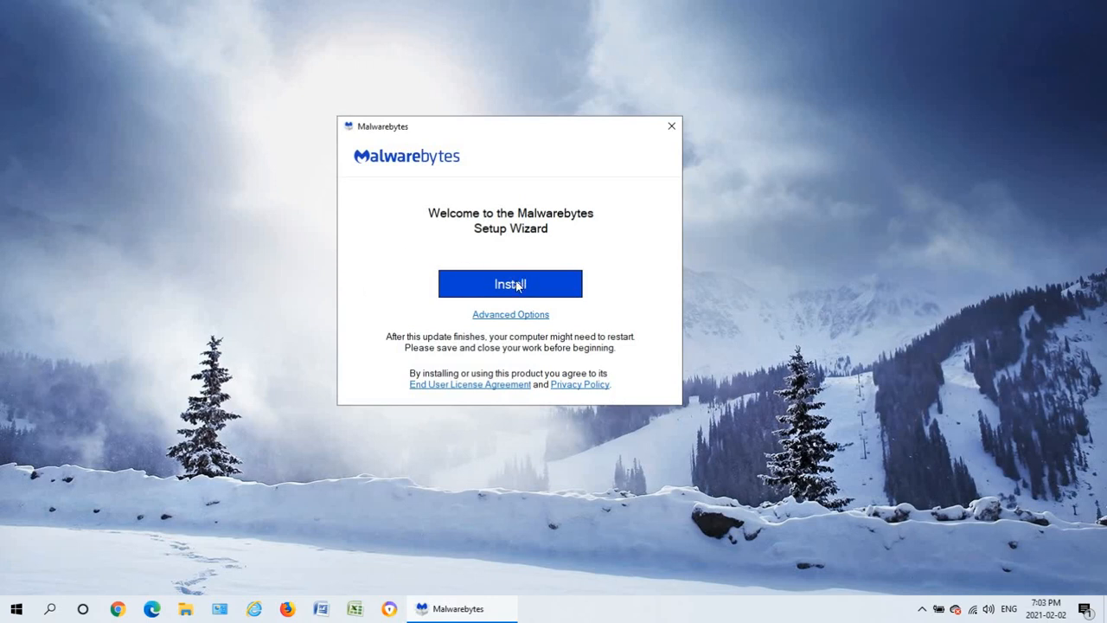
{"action": "left_click", "coordinate": [511, 284]}
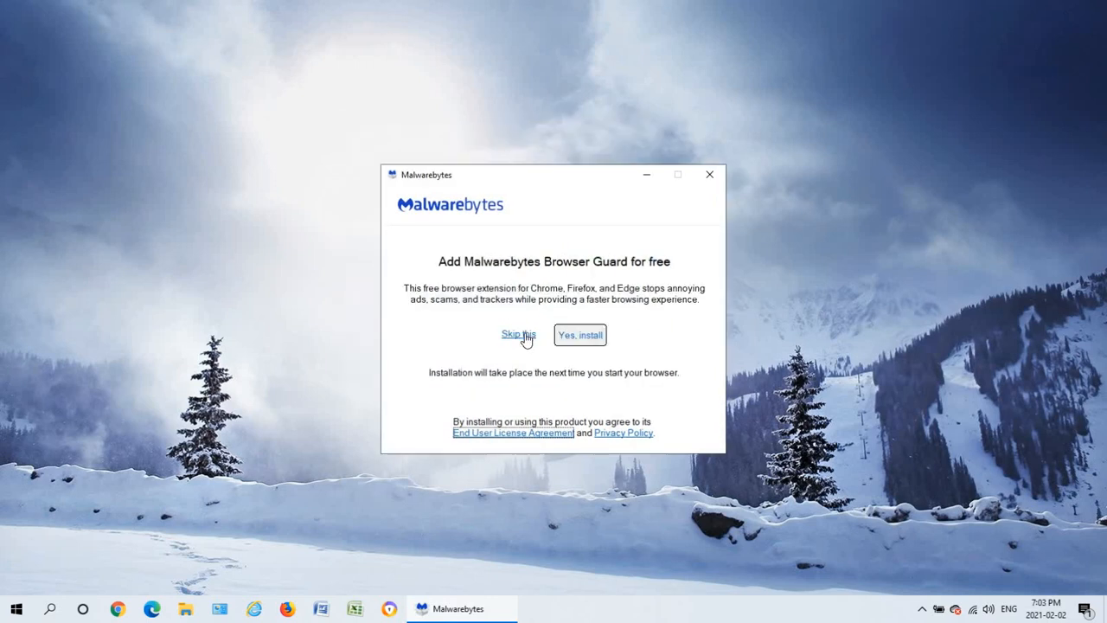
{"action": "left_click", "coordinate": [519, 334]}
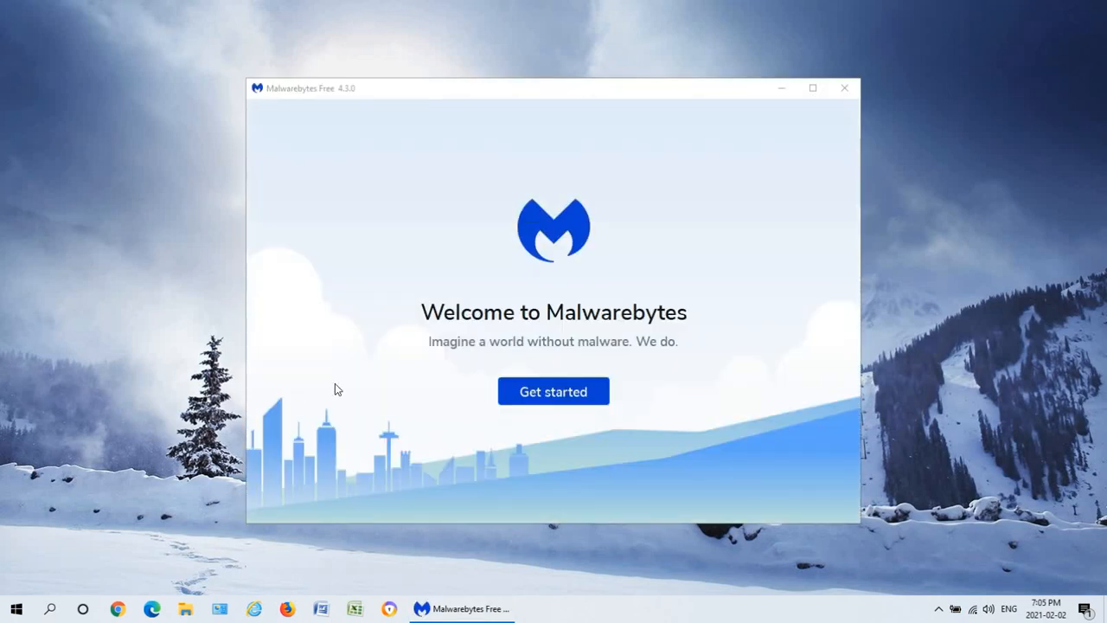
{"action": "mouse_move", "coordinate": [404, 188]}
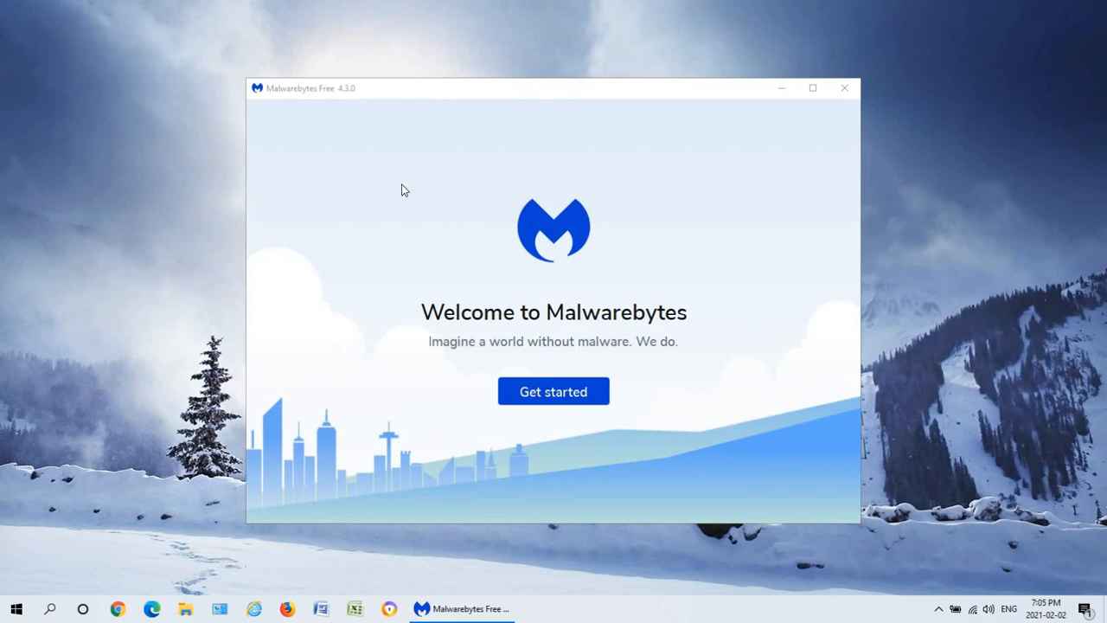
Finish first-run setup, postponing Premium and starting the 14-day trial without an email
{"action": "left_click", "coordinate": [554, 391]}
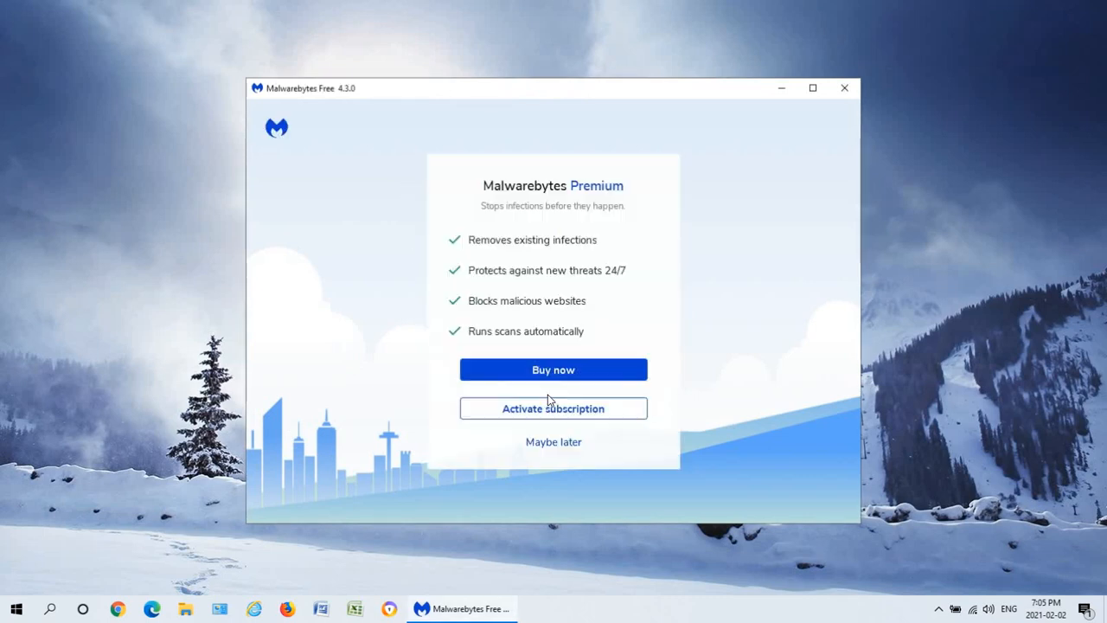
{"action": "mouse_move", "coordinate": [566, 288]}
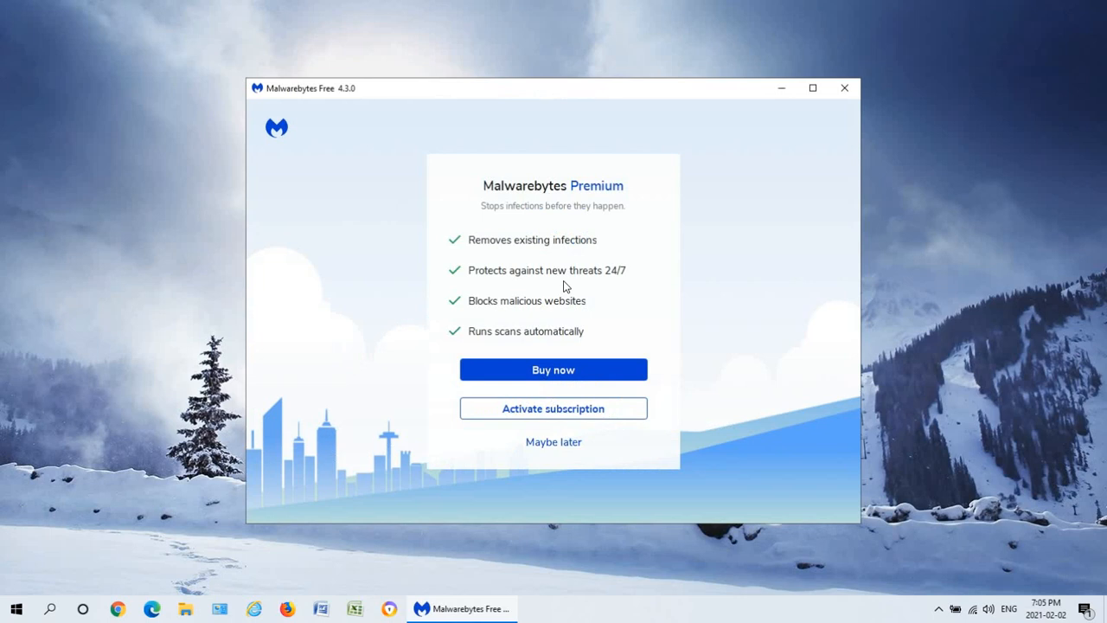
{"action": "mouse_move", "coordinate": [526, 339]}
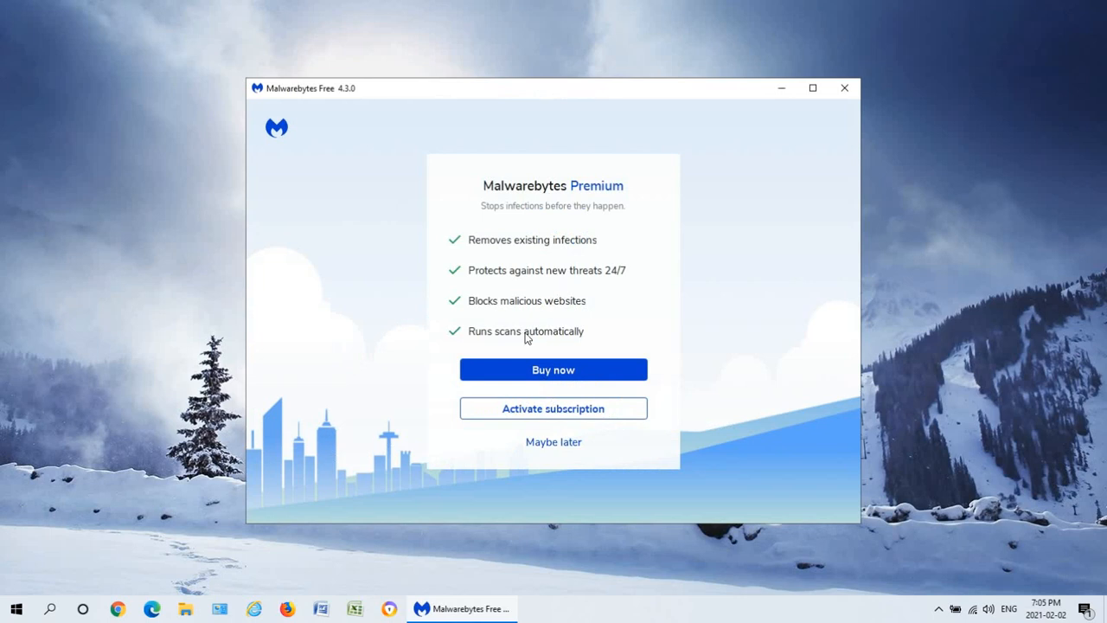
{"action": "mouse_move", "coordinate": [551, 377]}
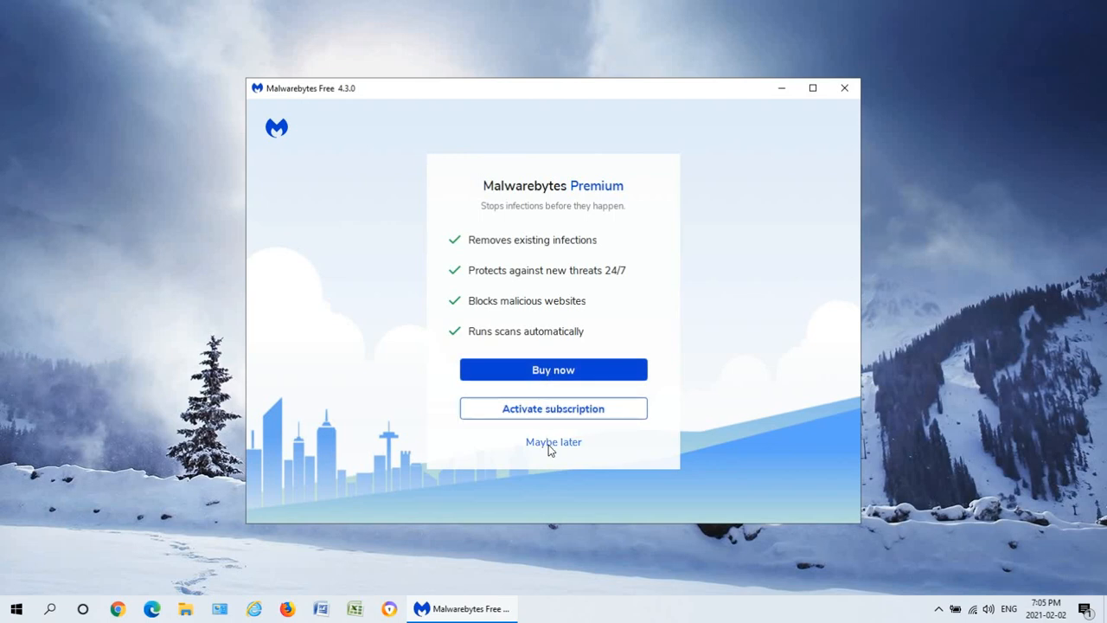
{"action": "left_click", "coordinate": [554, 443]}
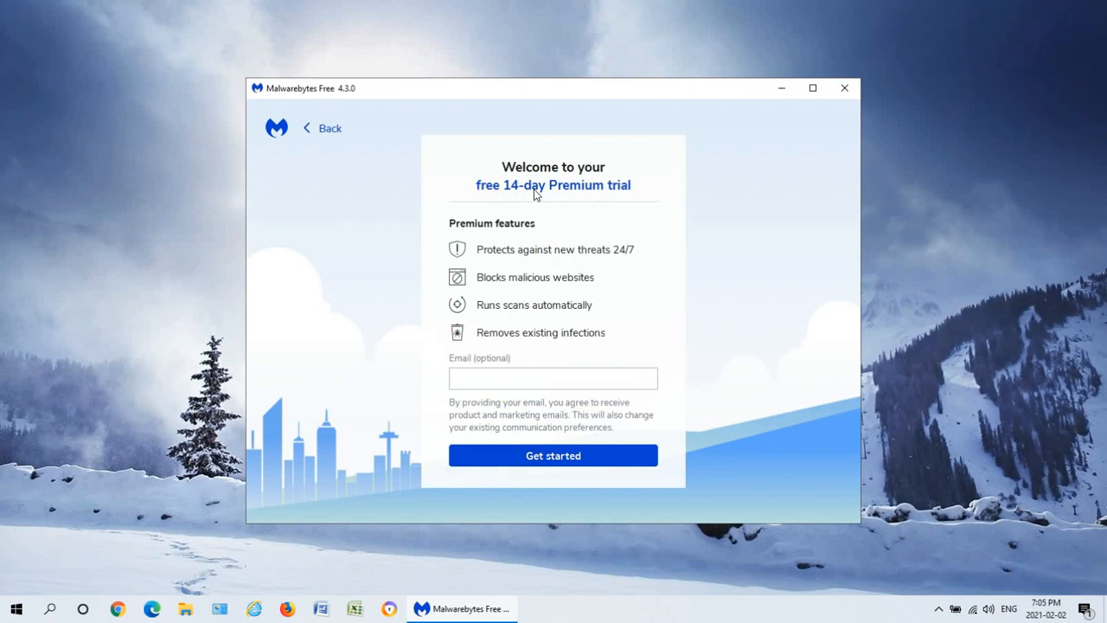
{"action": "mouse_move", "coordinate": [554, 457]}
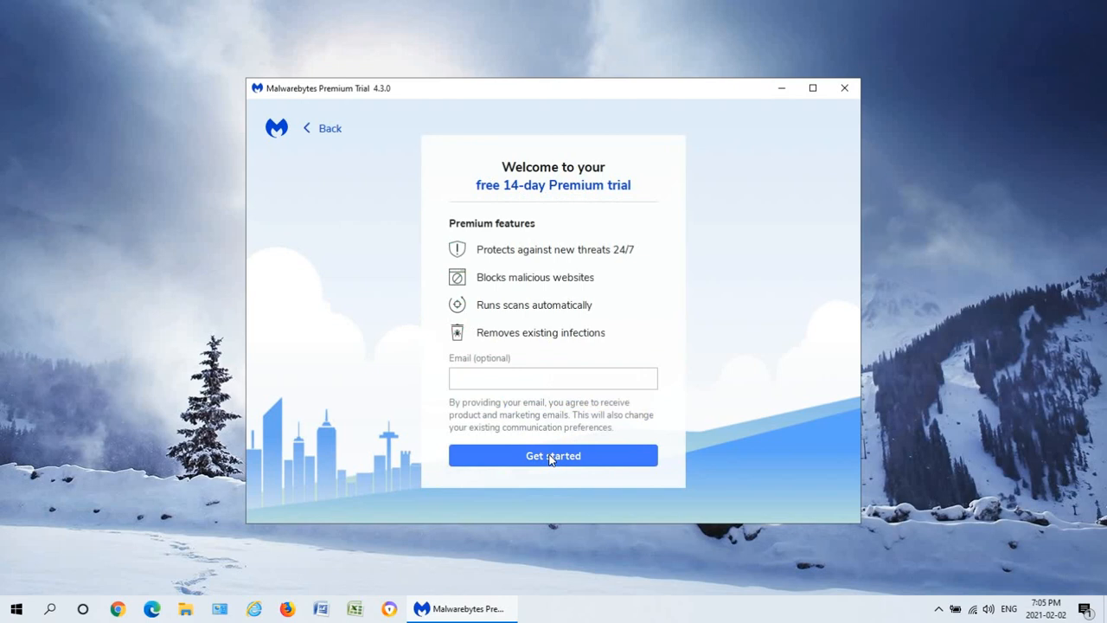
{"action": "left_click", "coordinate": [554, 455]}
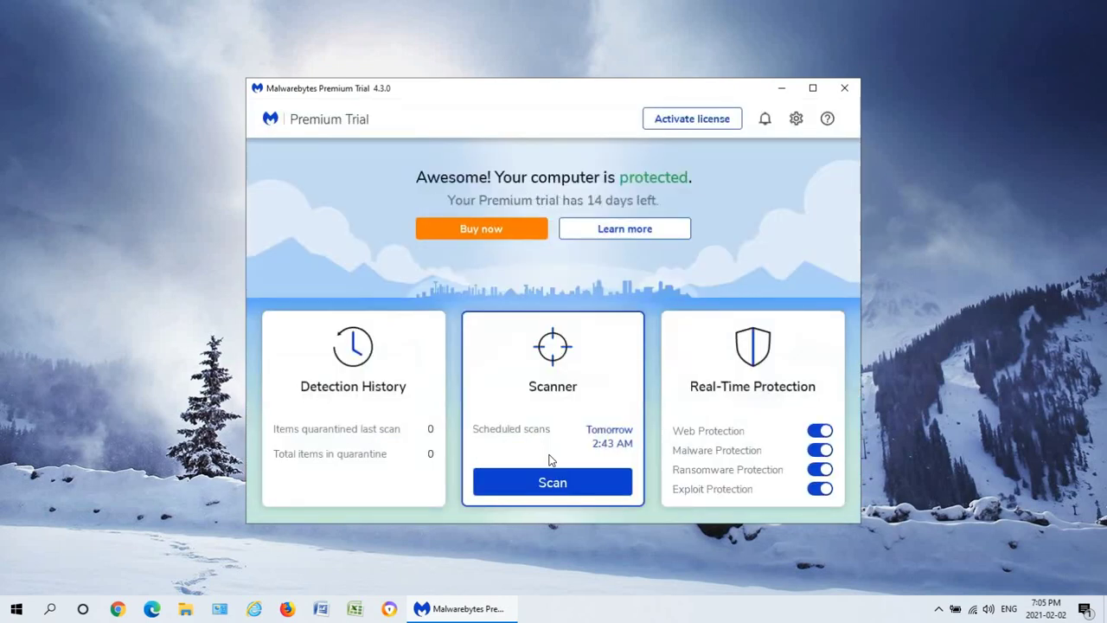
{"action": "mouse_move", "coordinate": [798, 338]}
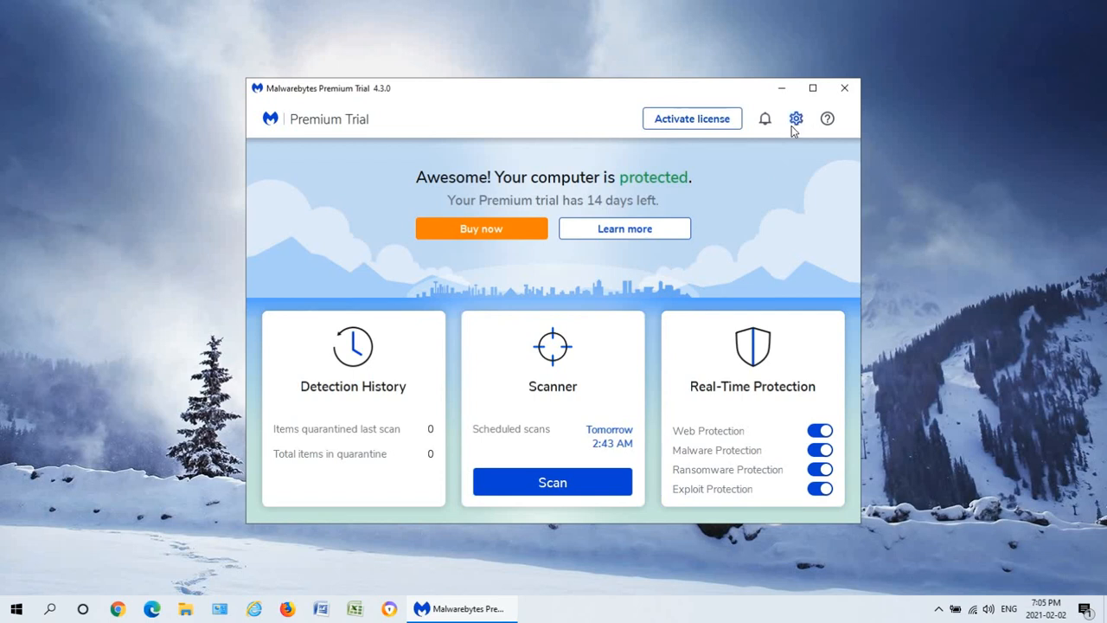
Deactivate the Premium trial in Settings > Account, downgrading to Malwarebytes Free
{"action": "left_click", "coordinate": [796, 118]}
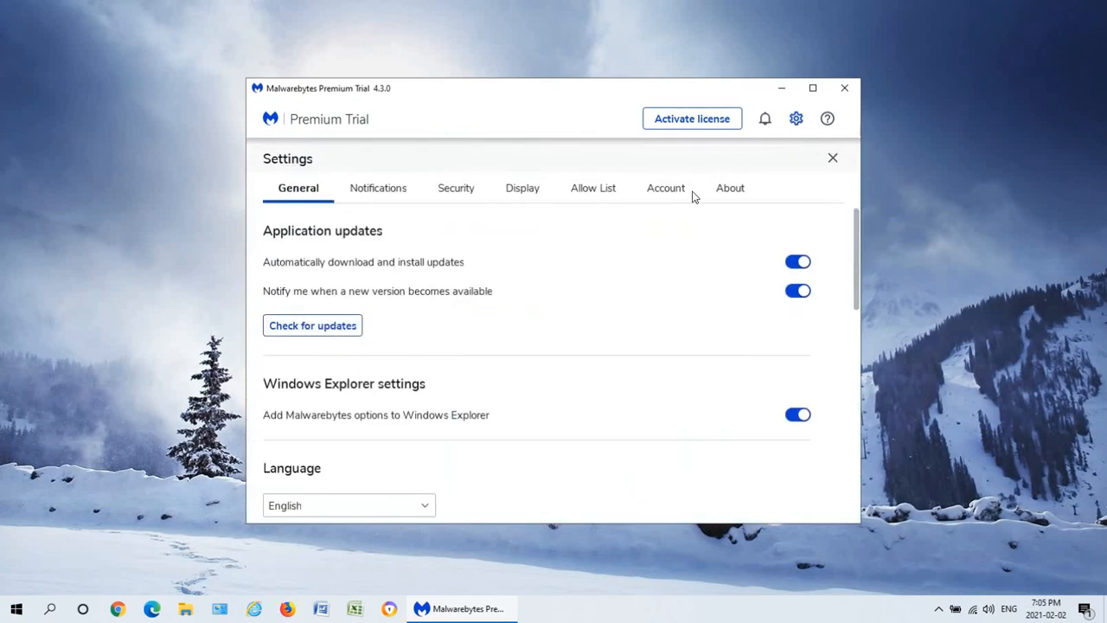
{"action": "left_click", "coordinate": [665, 187]}
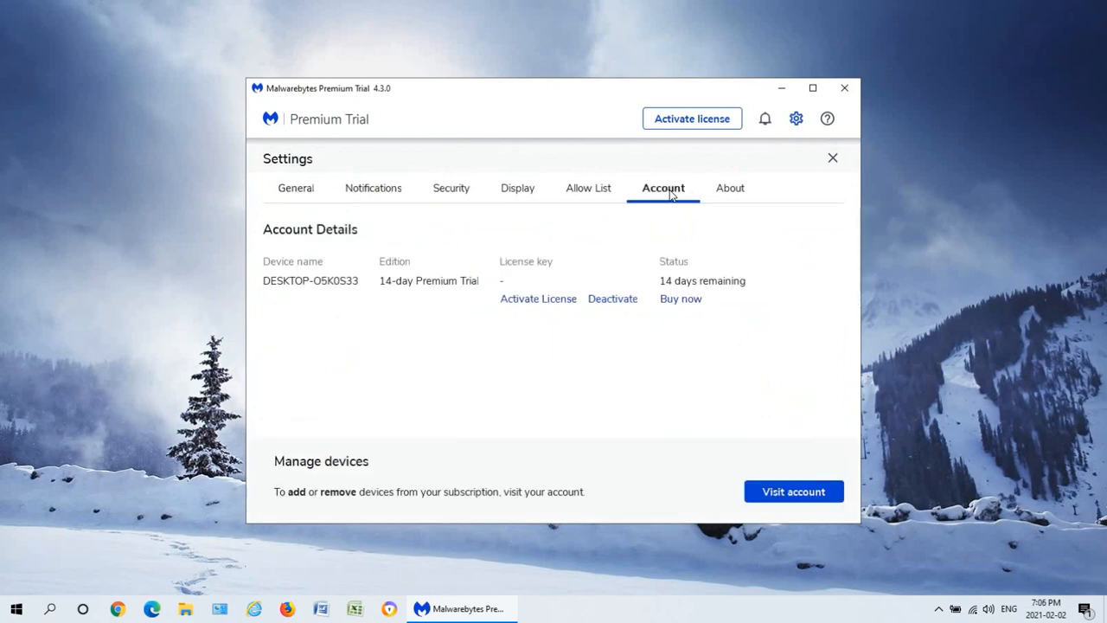
{"action": "mouse_move", "coordinate": [616, 303]}
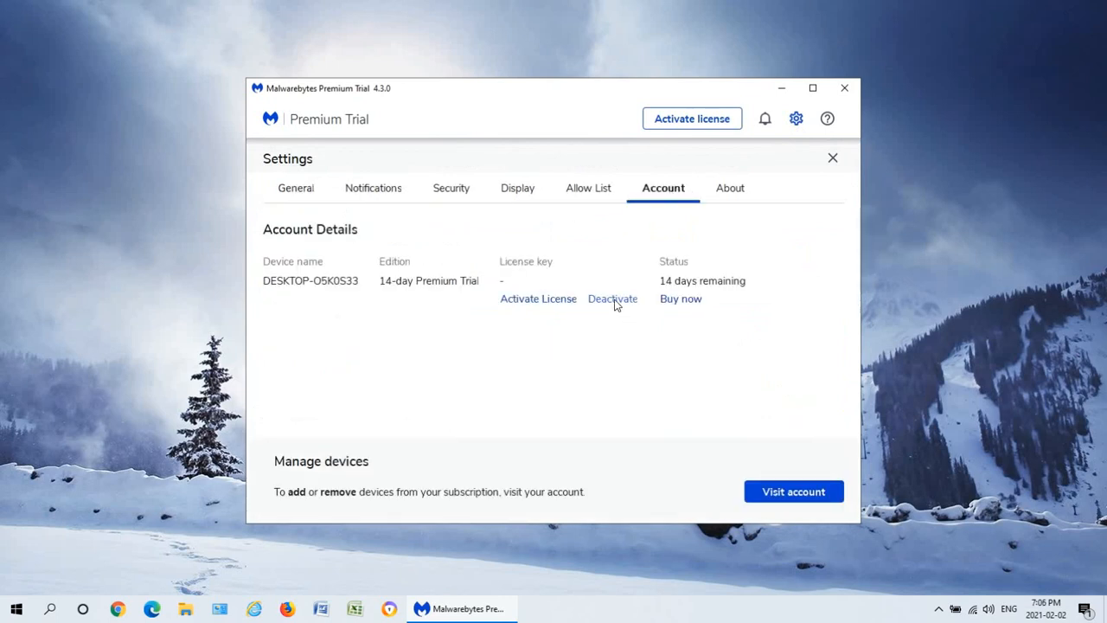
{"action": "left_click", "coordinate": [613, 298]}
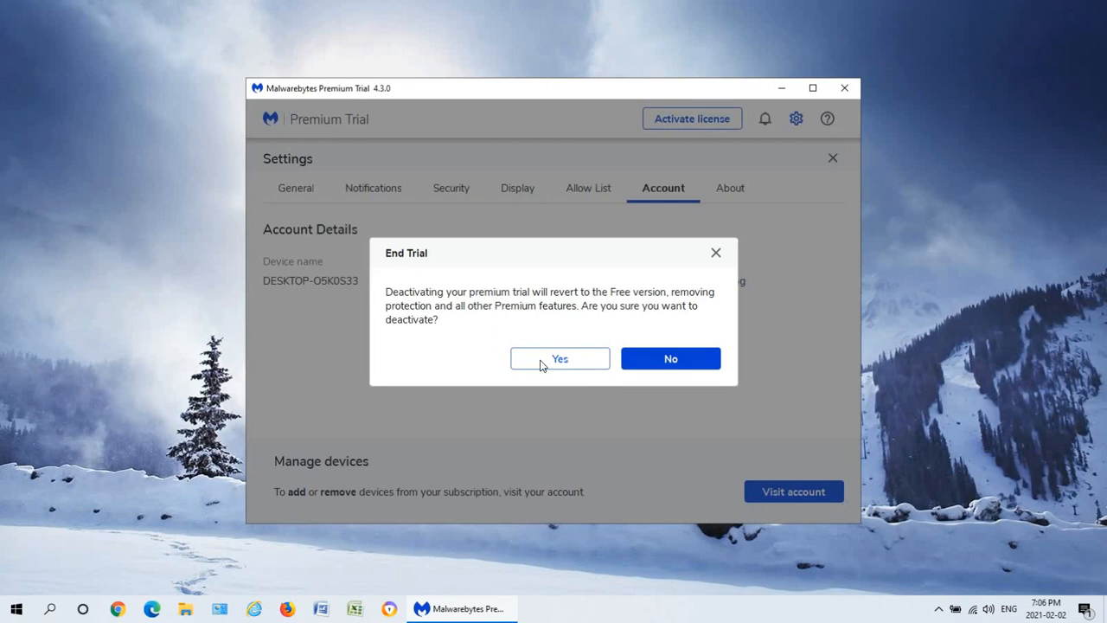
{"action": "left_click", "coordinate": [560, 358]}
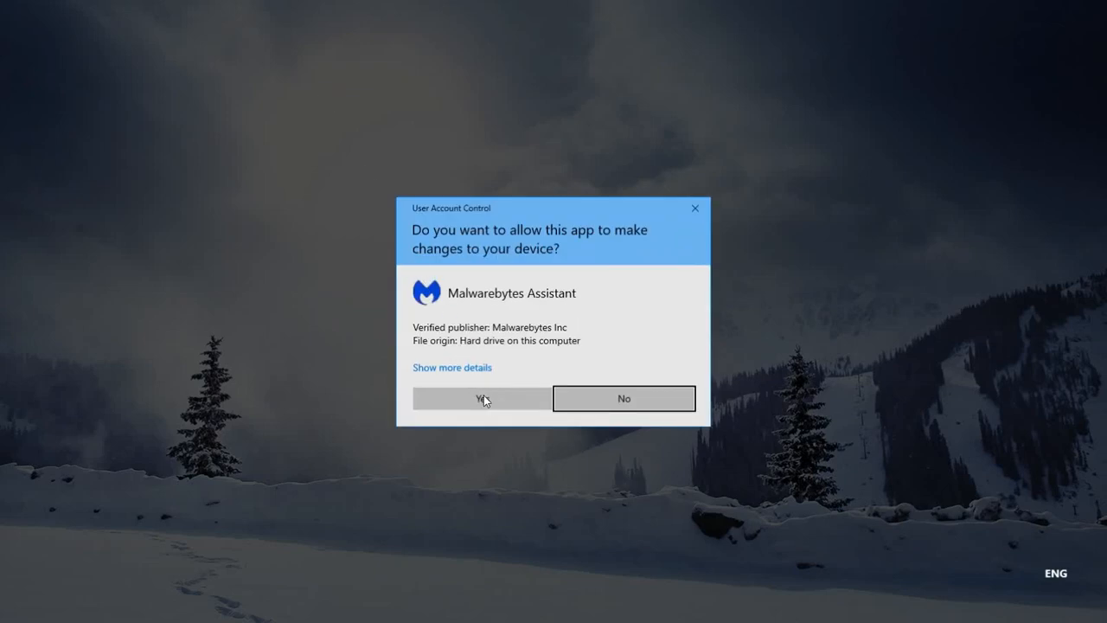
{"action": "left_click", "coordinate": [481, 398]}
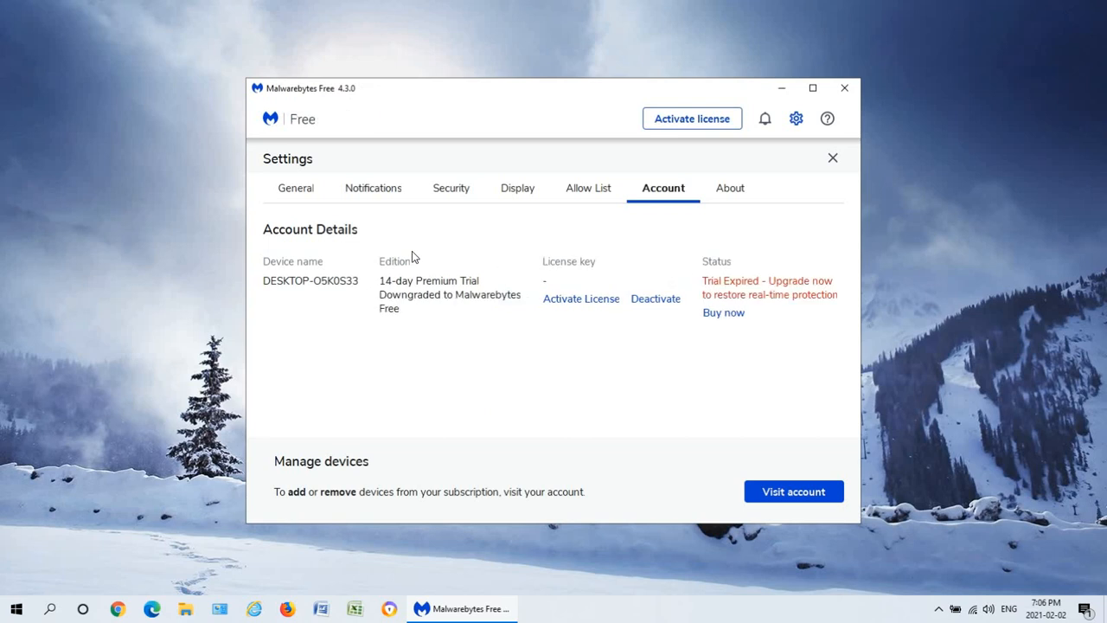
{"action": "mouse_move", "coordinate": [343, 104]}
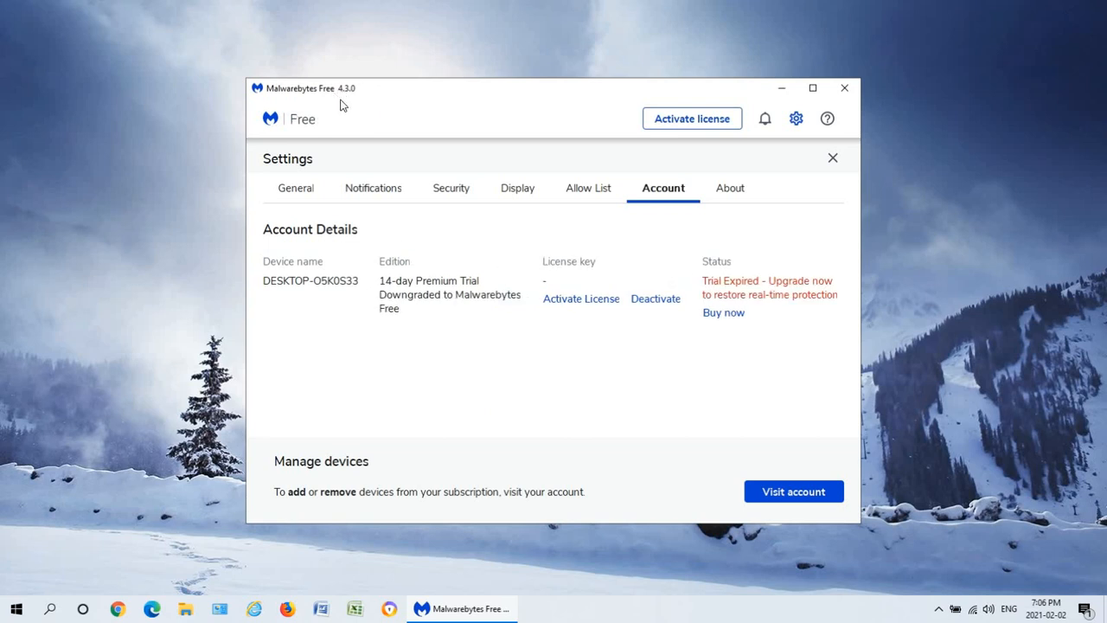
{"action": "mouse_move", "coordinate": [602, 196]}
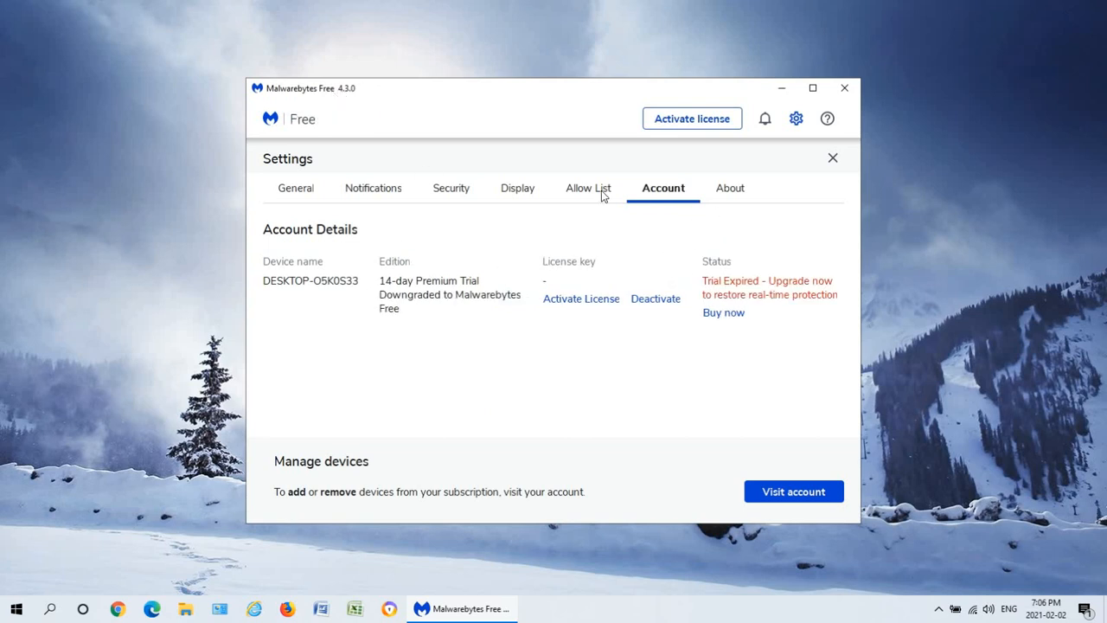
In Security settings, enable Scan for rootkits and disable background launch at Windows startup, then return to the dashboard
{"action": "left_click", "coordinate": [452, 187]}
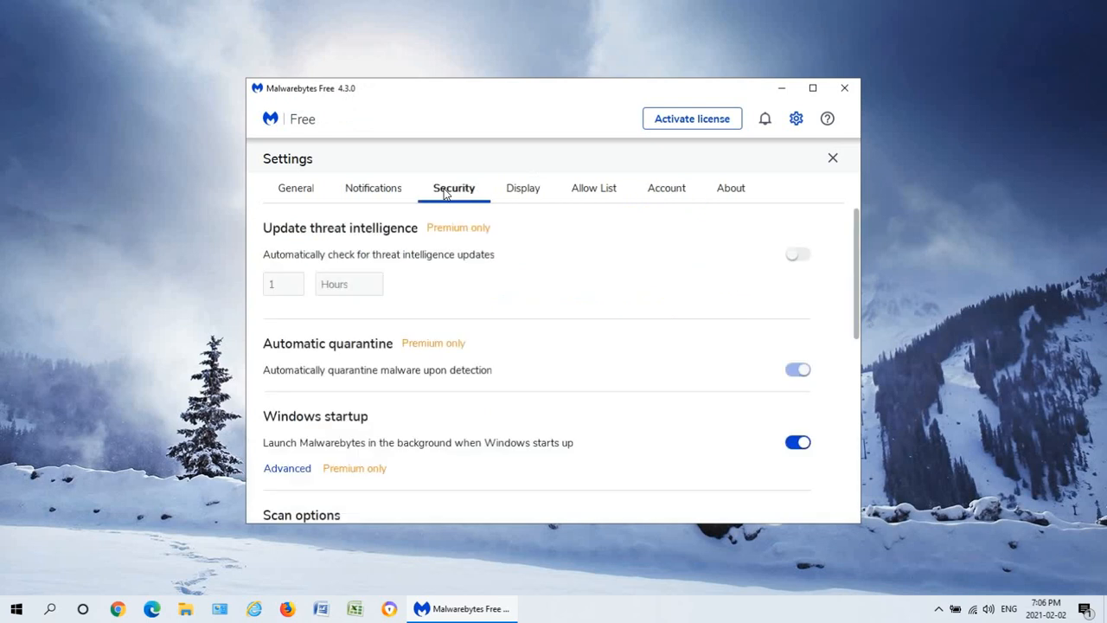
{"action": "mouse_move", "coordinate": [443, 208]}
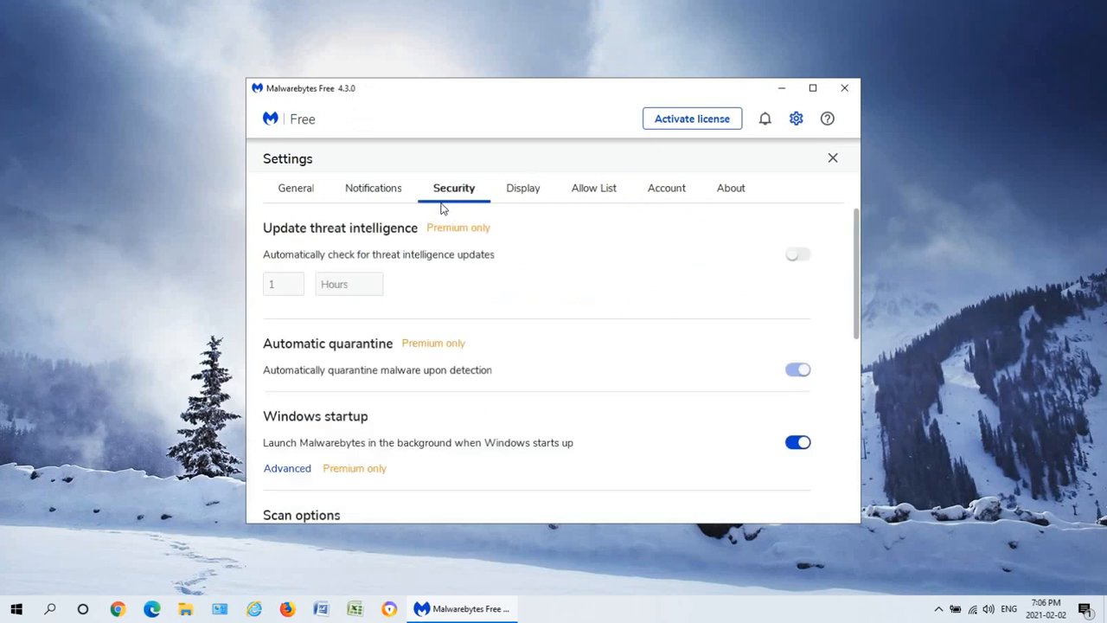
{"action": "scroll", "scroll_direction": "down", "scroll_amount": 3}
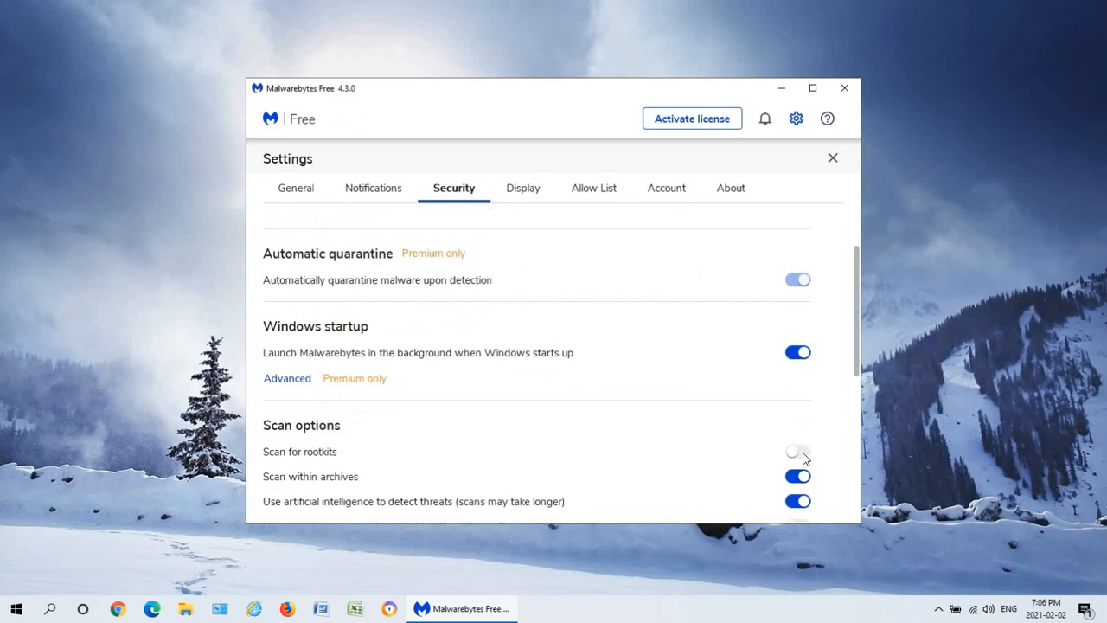
{"action": "left_click", "coordinate": [796, 451]}
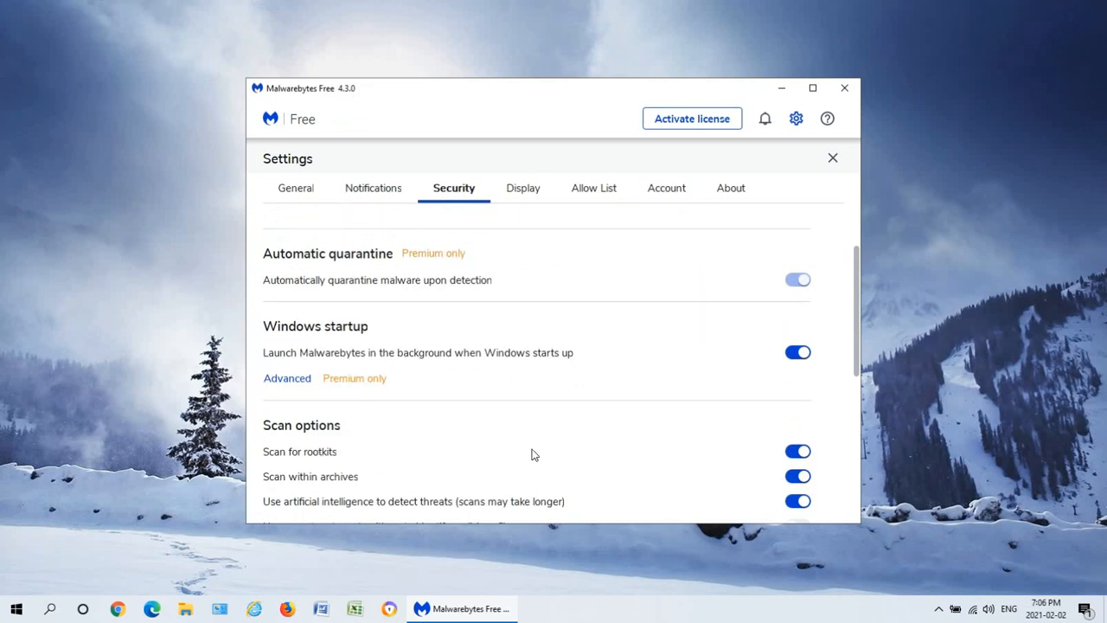
{"action": "mouse_move", "coordinate": [401, 429]}
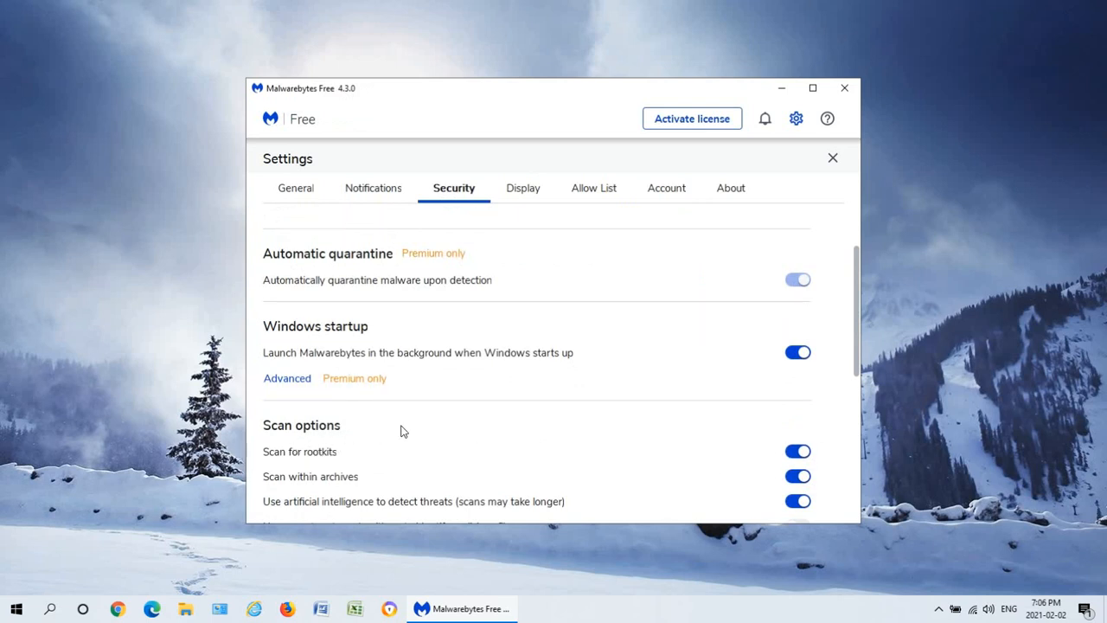
{"action": "mouse_move", "coordinate": [755, 447]}
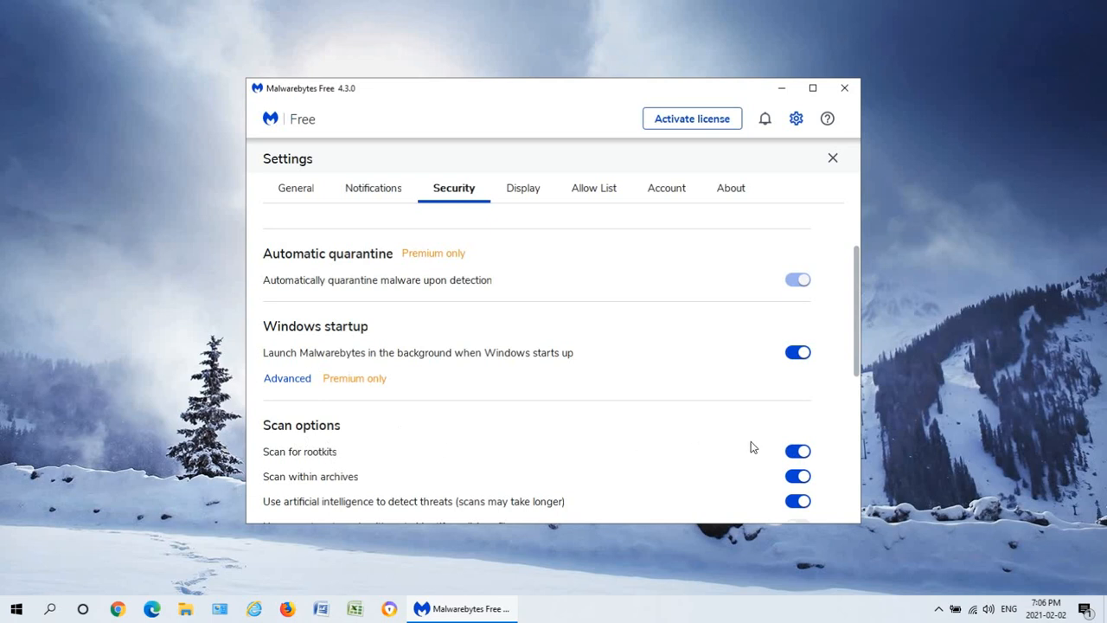
{"action": "mouse_move", "coordinate": [772, 383]}
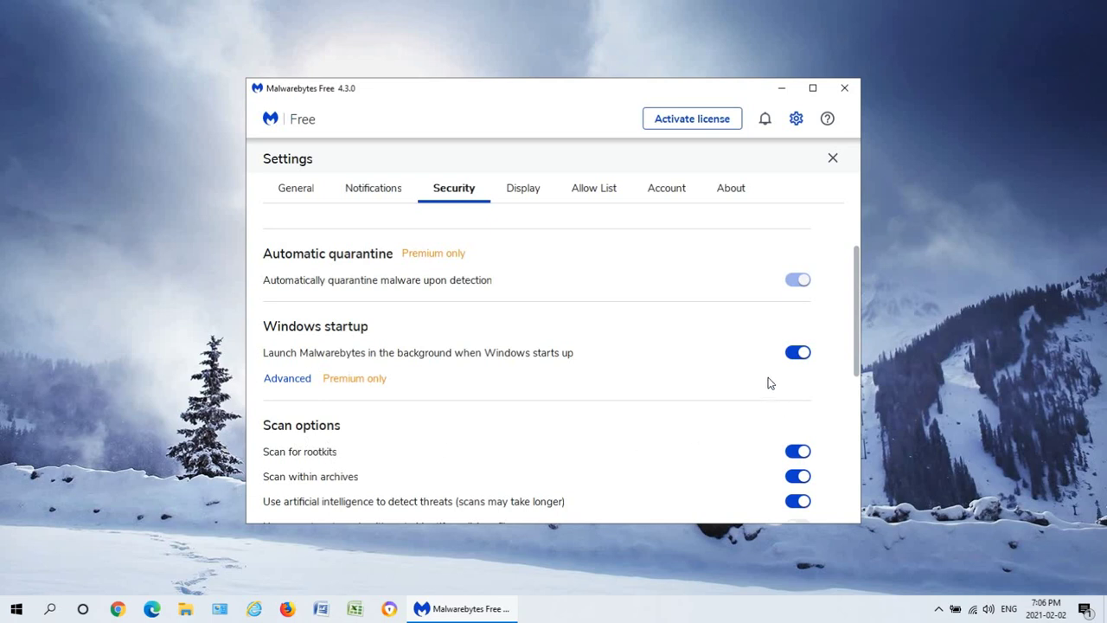
{"action": "mouse_move", "coordinate": [434, 360]}
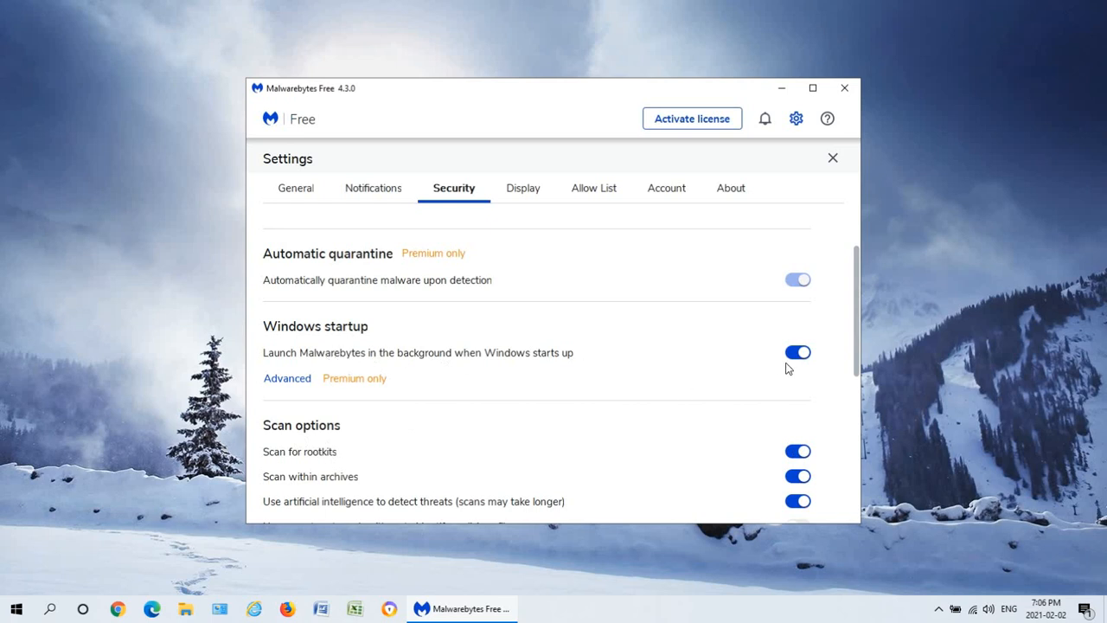
{"action": "mouse_move", "coordinate": [800, 358]}
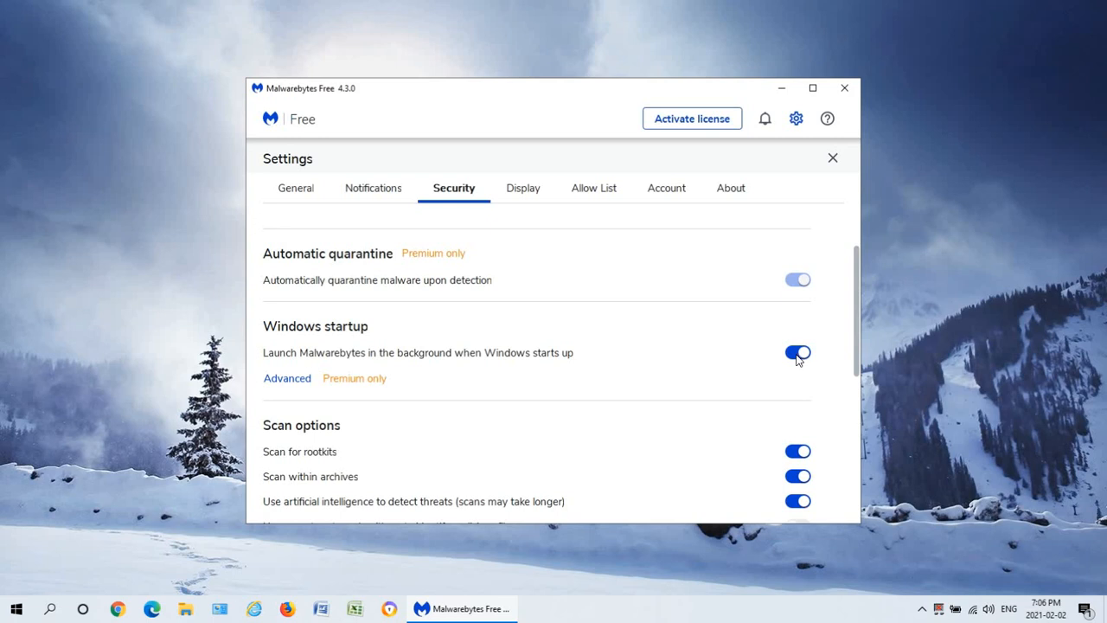
{"action": "left_click", "coordinate": [798, 353]}
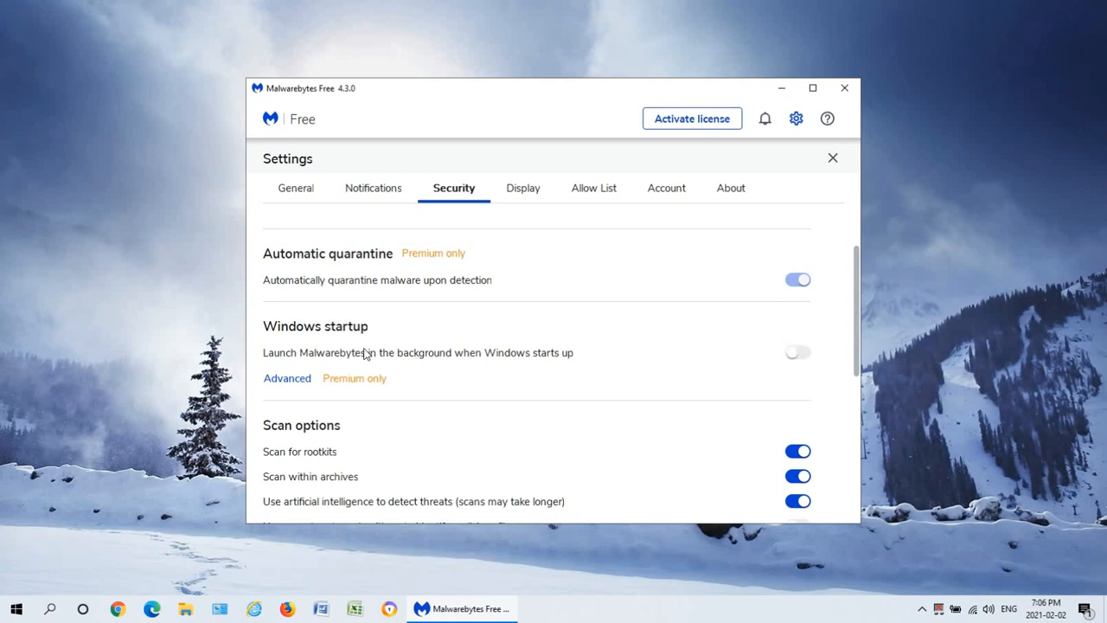
{"action": "mouse_move", "coordinate": [832, 161]}
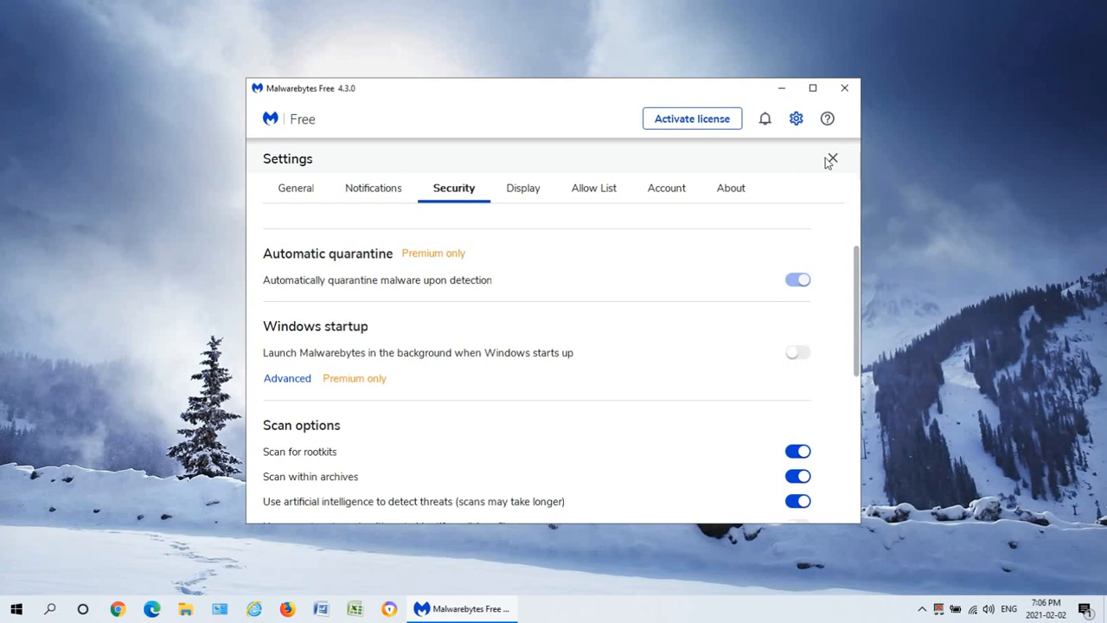
{"action": "left_click", "coordinate": [832, 159]}
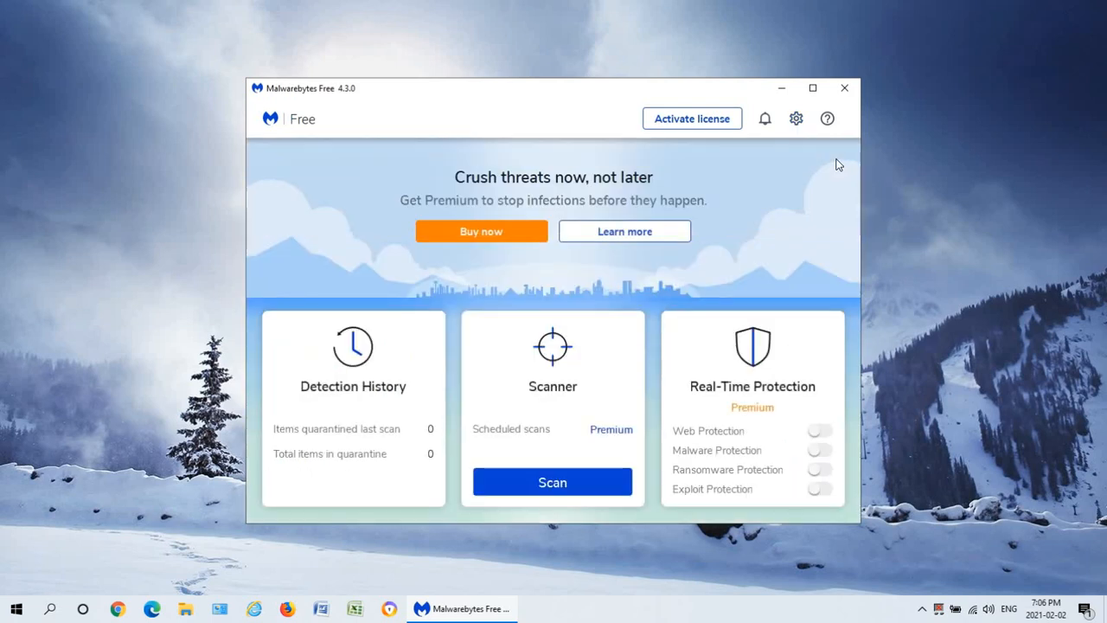
{"action": "mouse_move", "coordinate": [554, 484]}
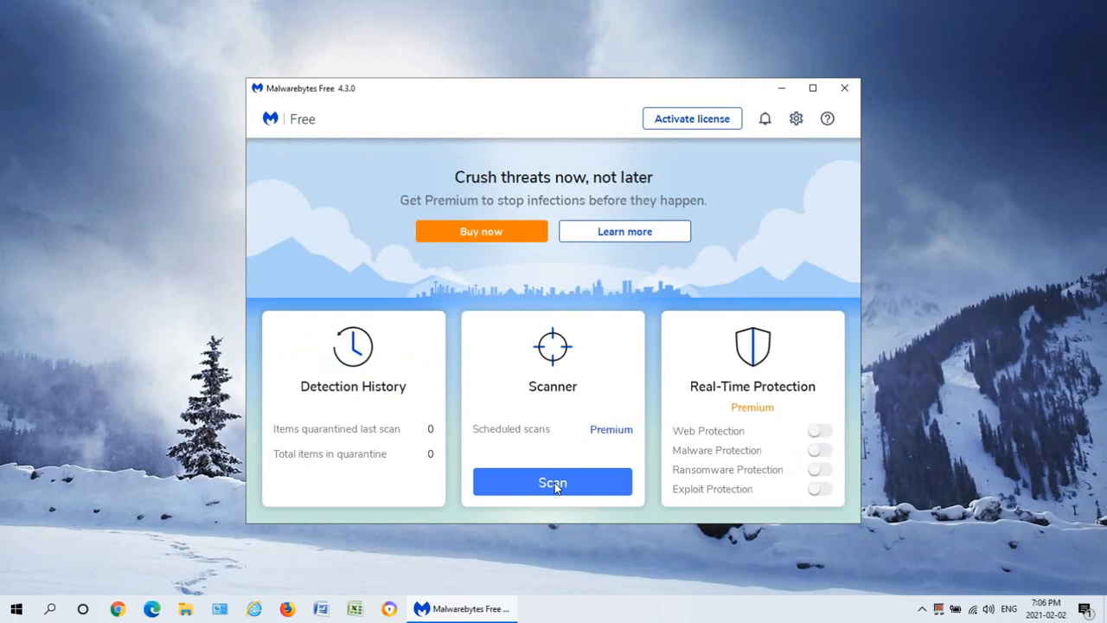
Start a Threat Scan from the dashboard's Scanner card
{"action": "left_click", "coordinate": [554, 481]}
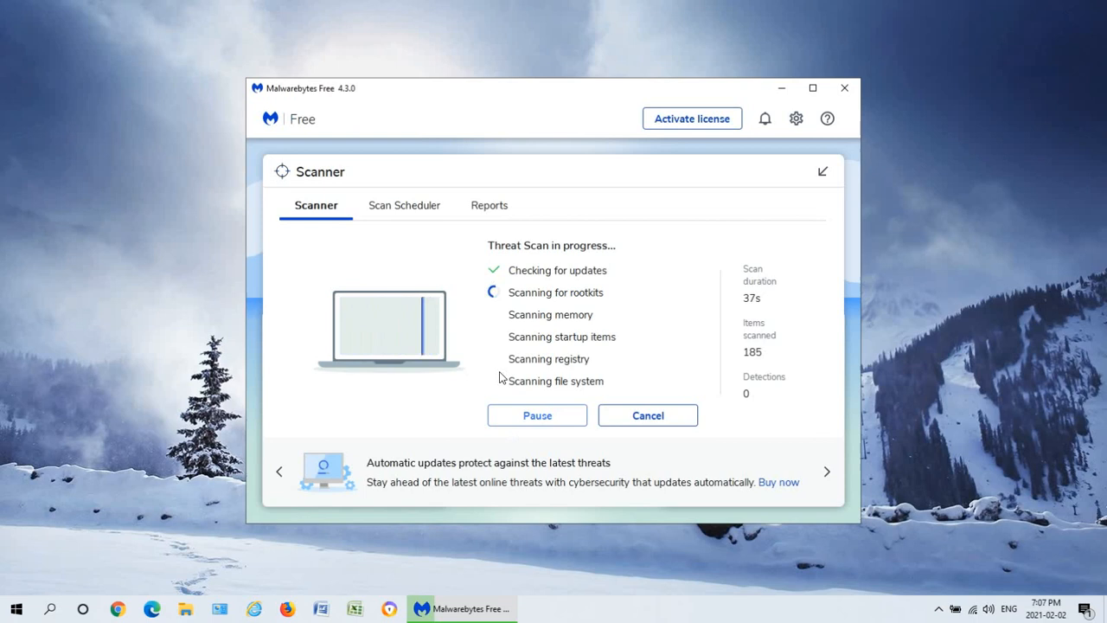
{"action": "mouse_move", "coordinate": [463, 364]}
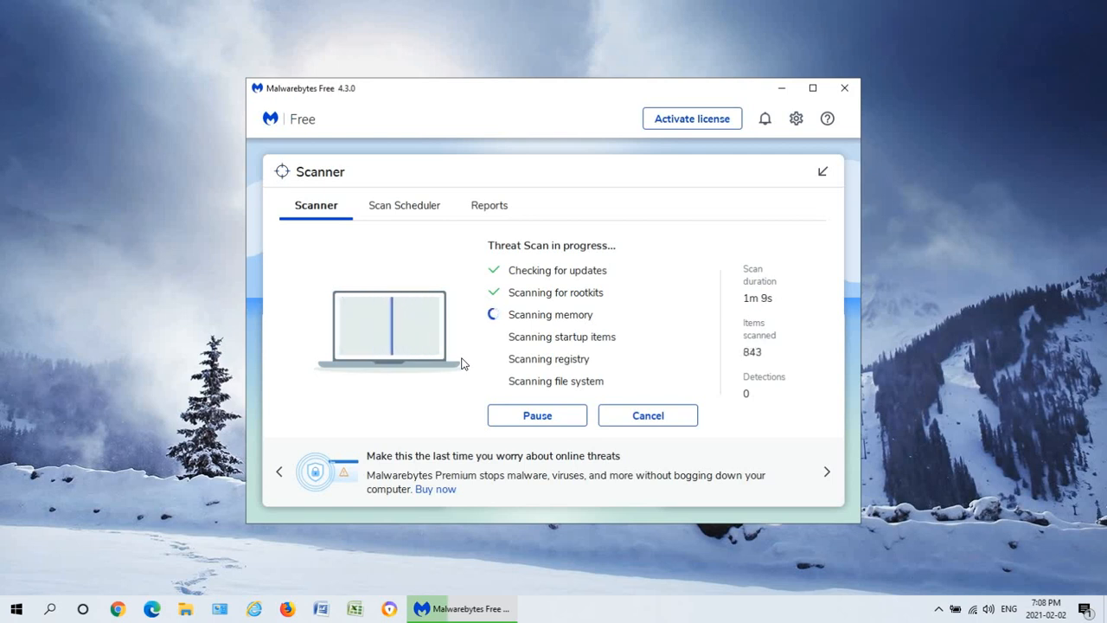
{"action": "mouse_move", "coordinate": [510, 372]}
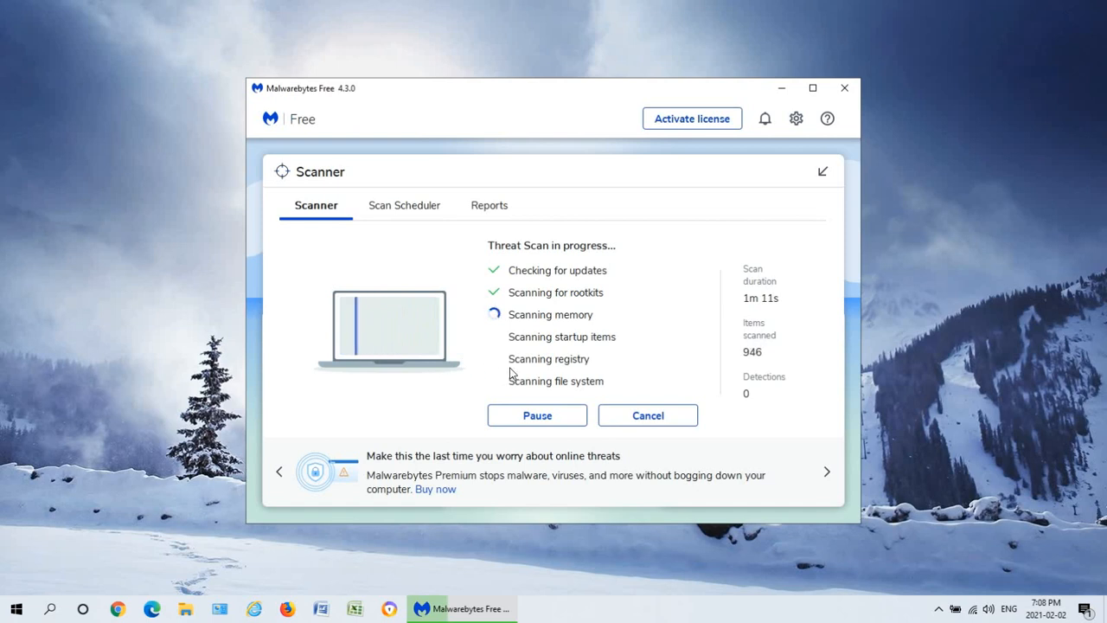
{"action": "mouse_move", "coordinate": [517, 325]}
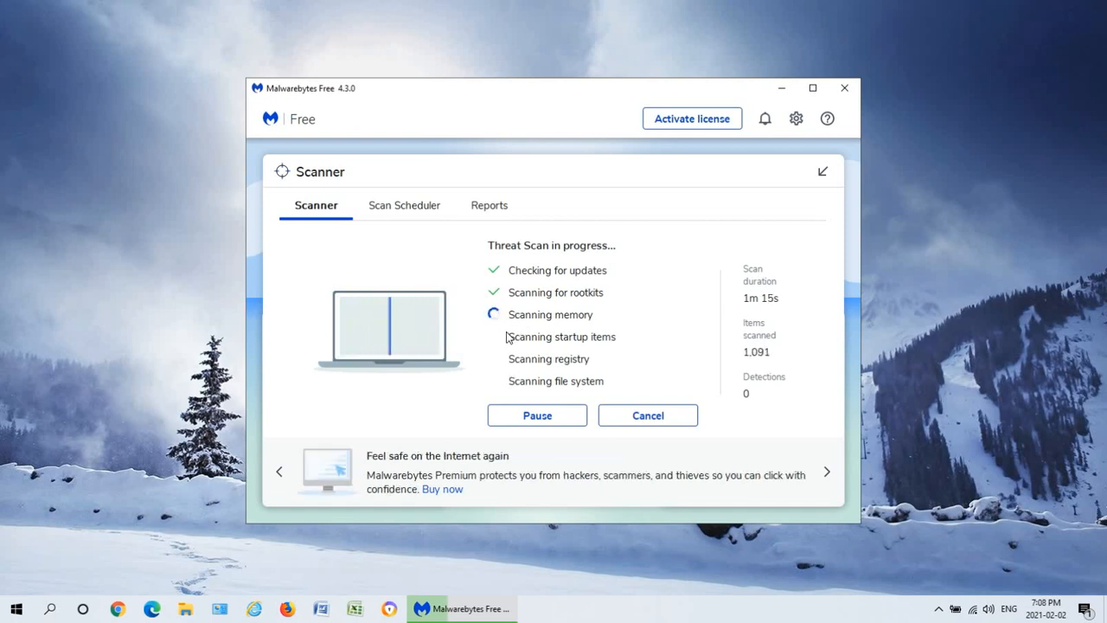
{"action": "mouse_move", "coordinate": [478, 349]}
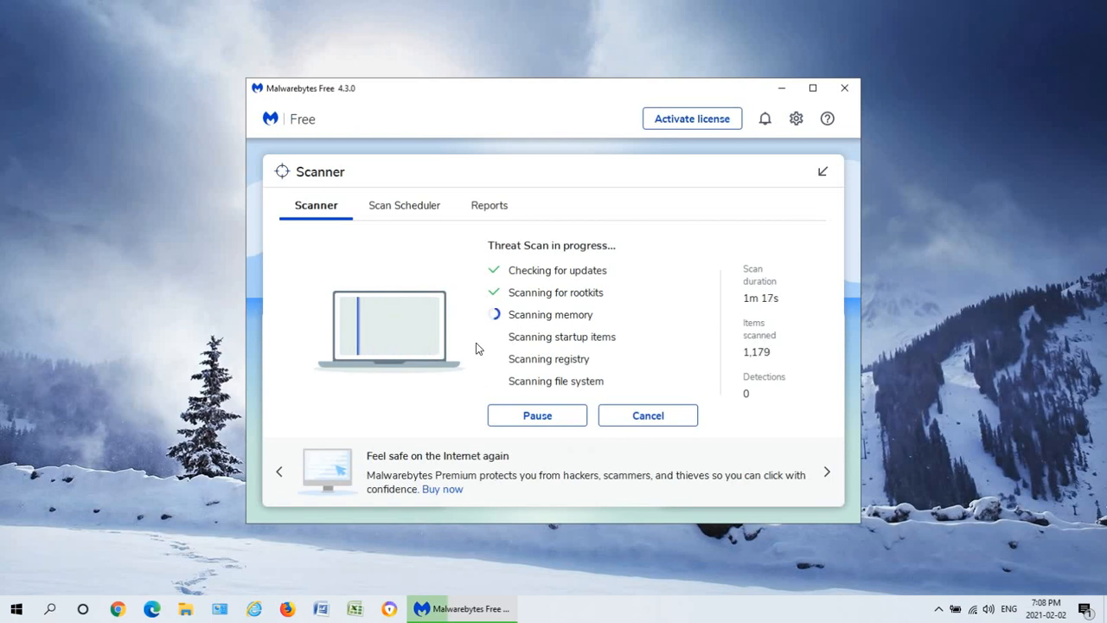
{"action": "mouse_move", "coordinate": [454, 346]}
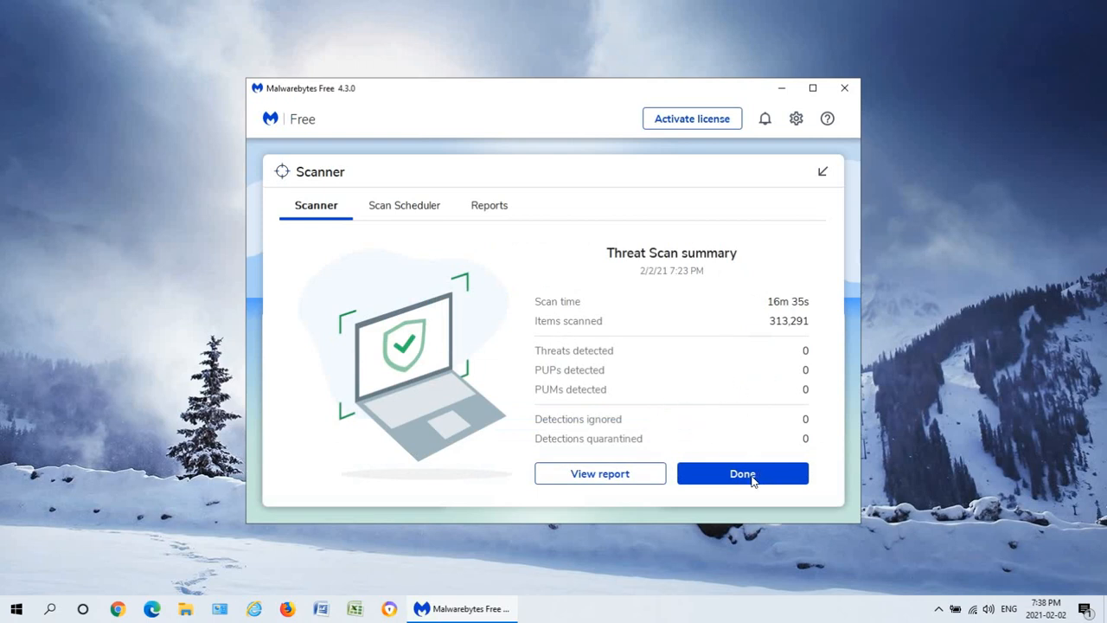
{"action": "mouse_move", "coordinate": [692, 384]}
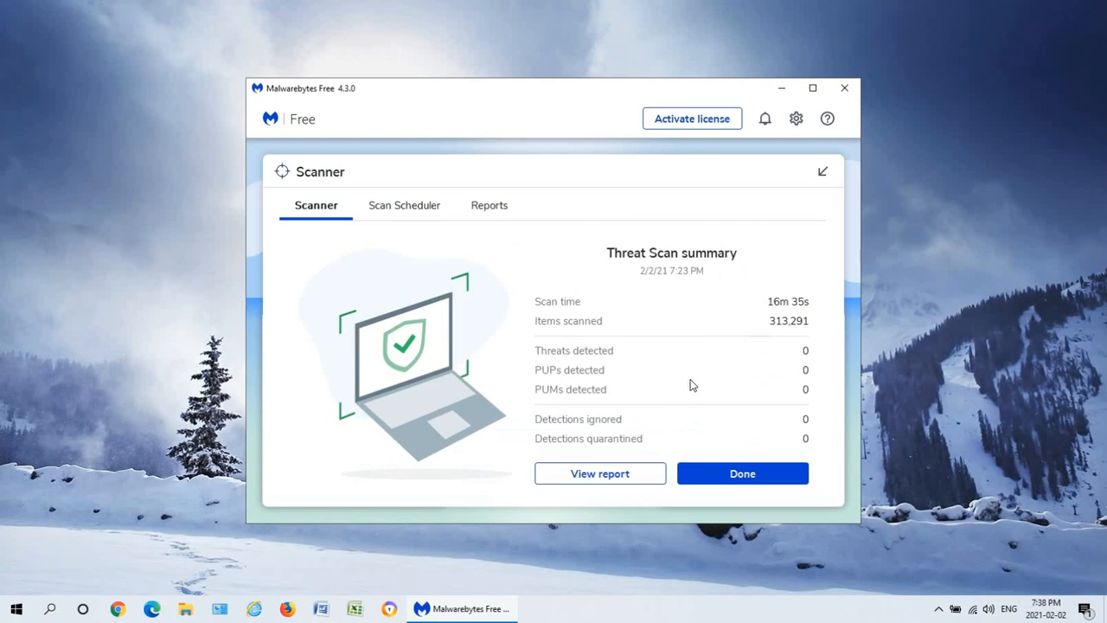
{"action": "mouse_move", "coordinate": [725, 411]}
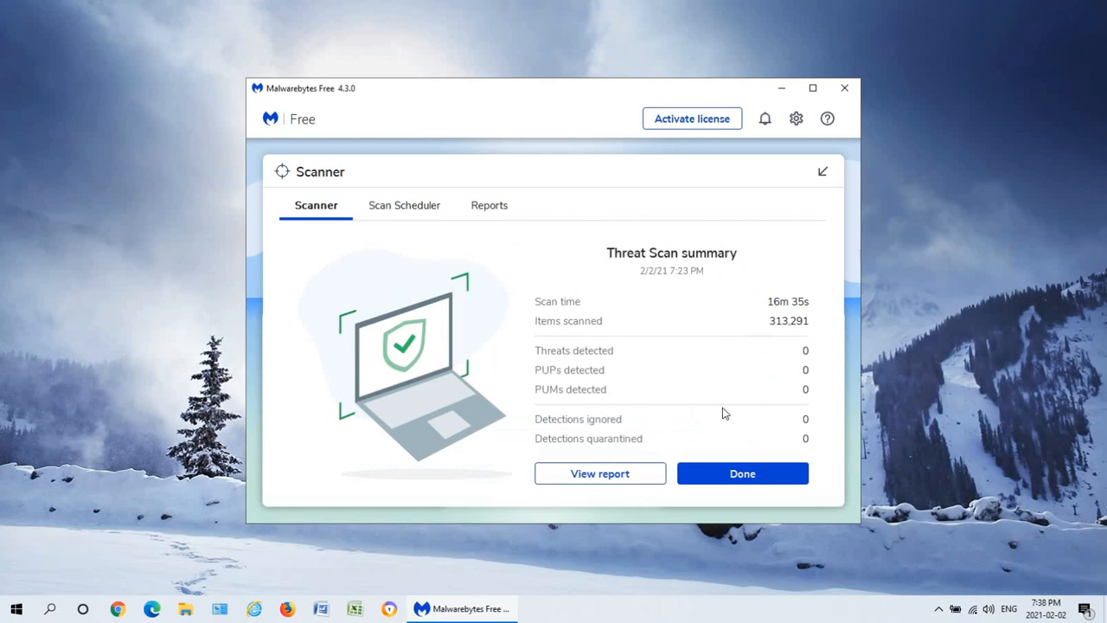
{"action": "mouse_move", "coordinate": [751, 474]}
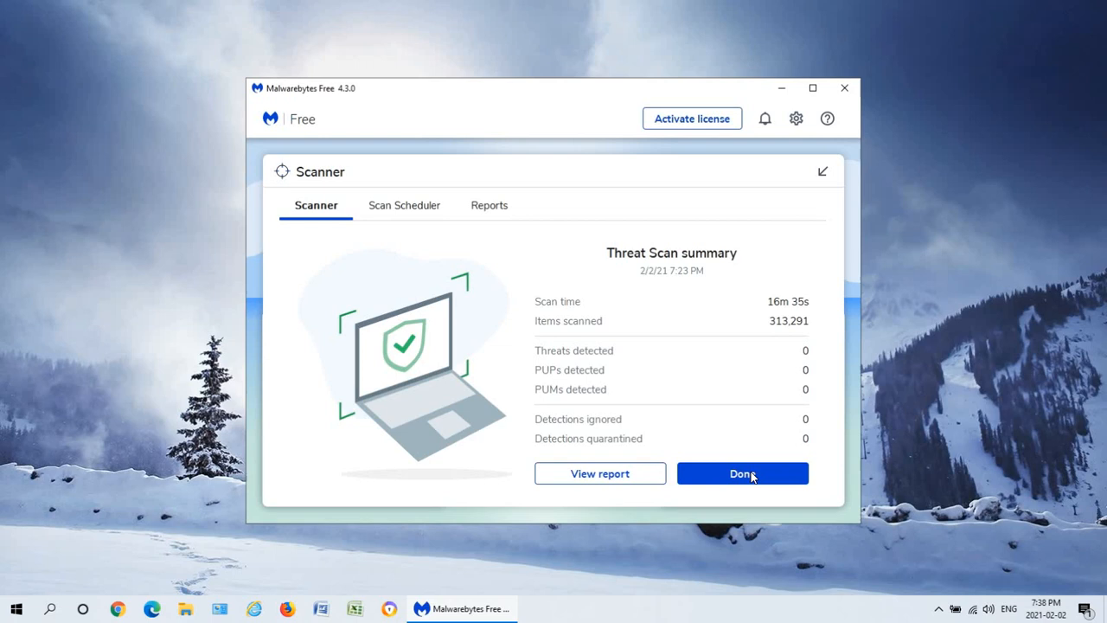